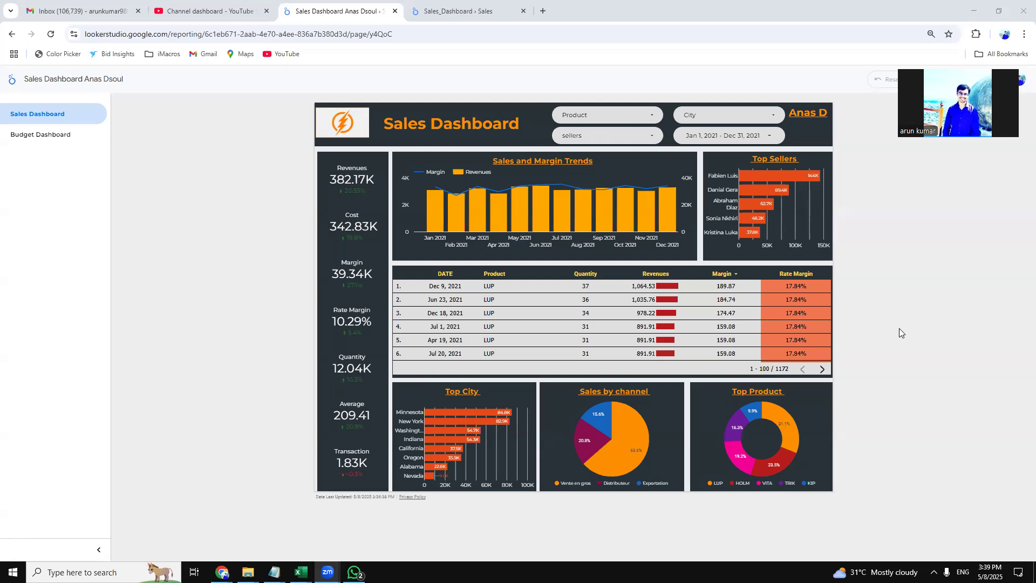
mouse_move(865, 277)
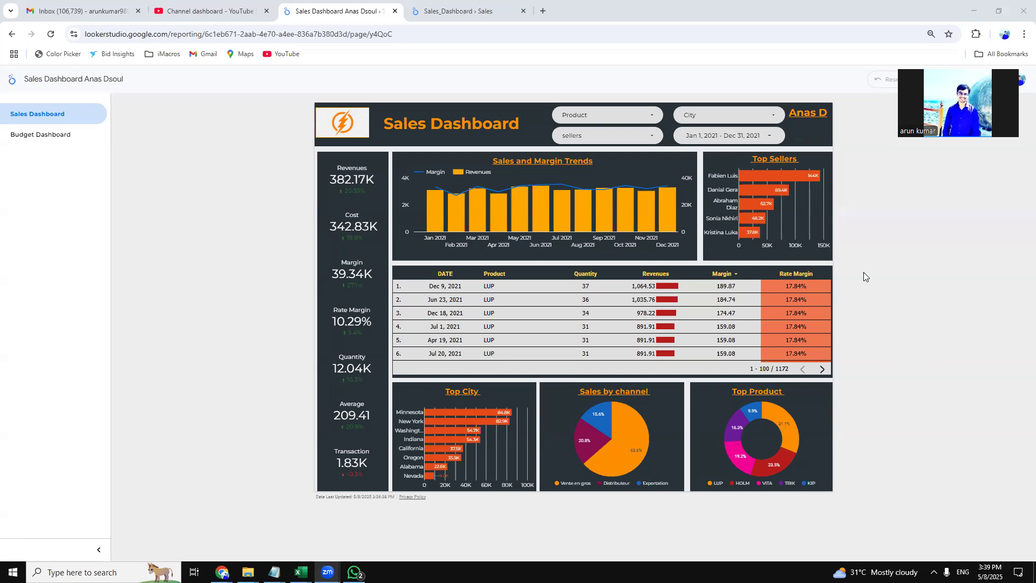
mouse_move(852, 254)
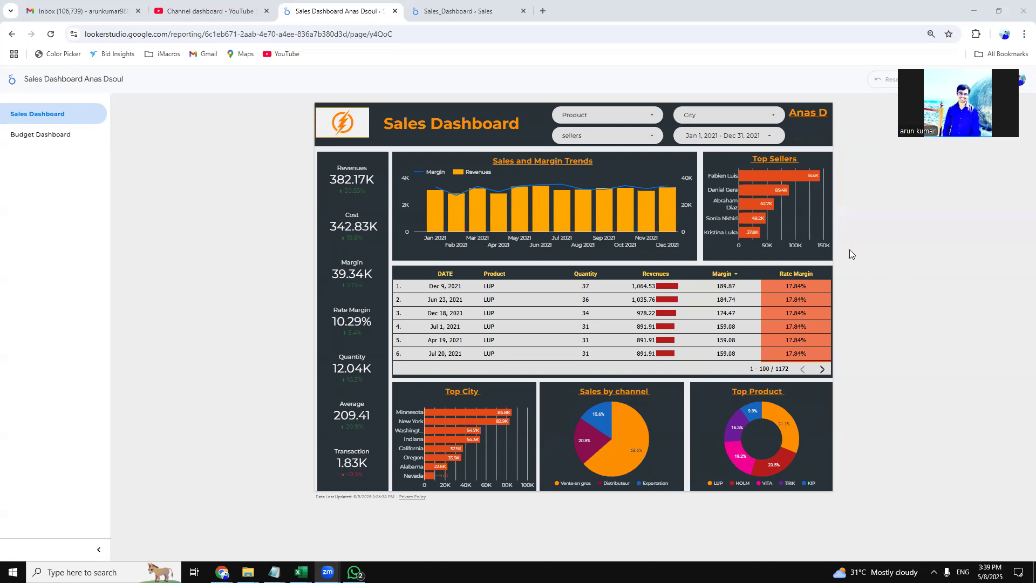
mouse_move(850, 254)
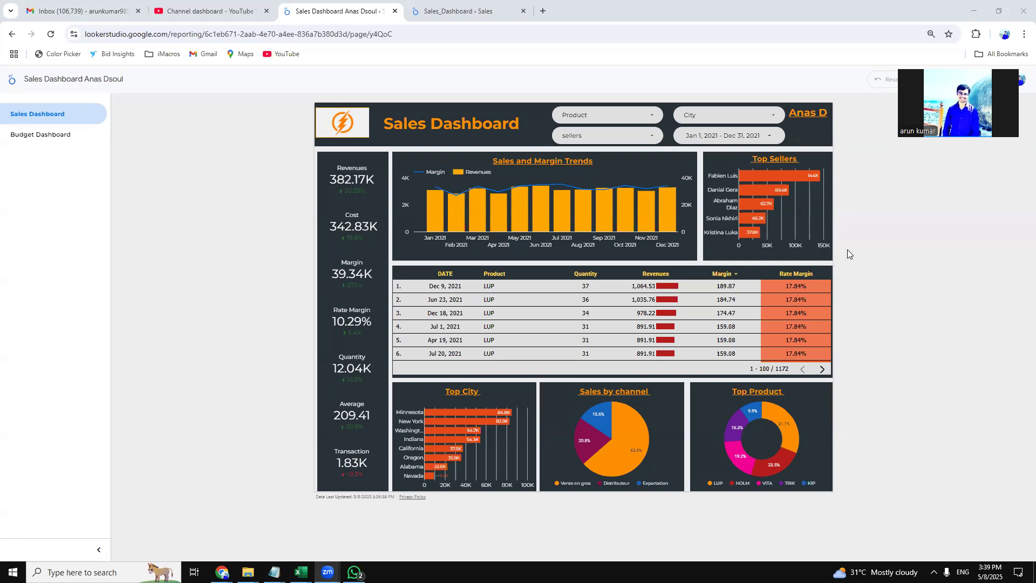
mouse_move(836, 219)
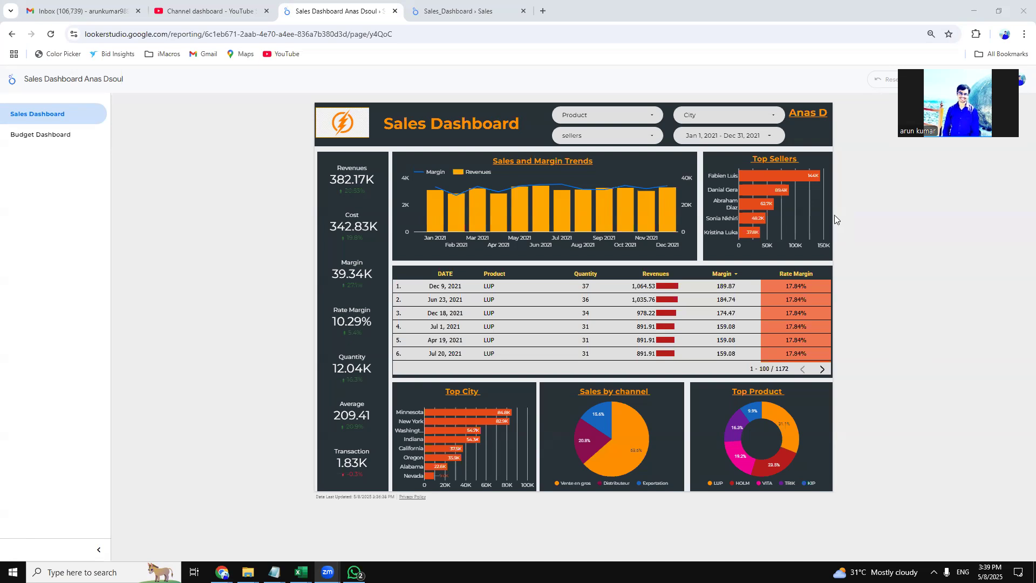
mouse_move(769, 232)
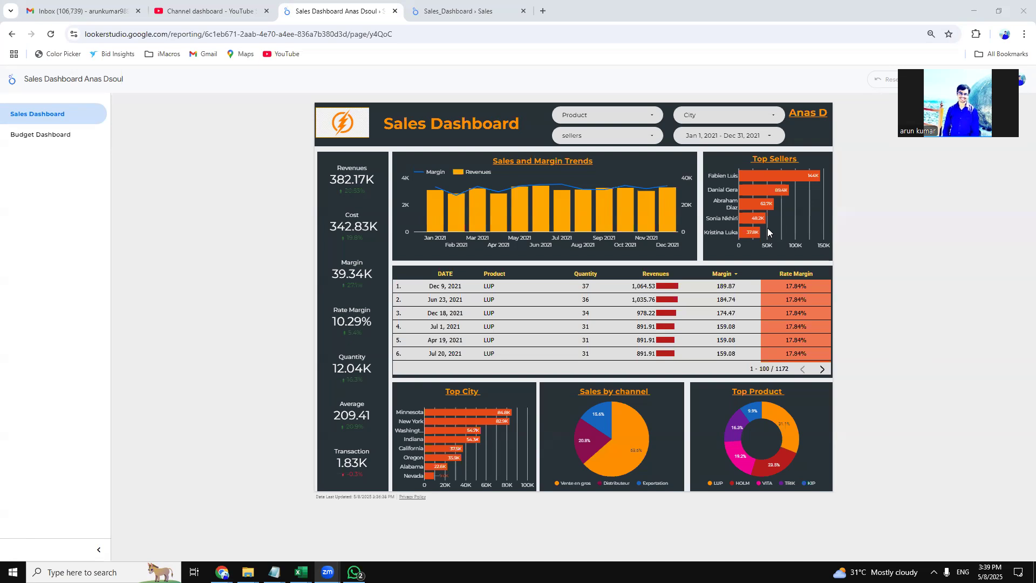
mouse_move(185, 175)
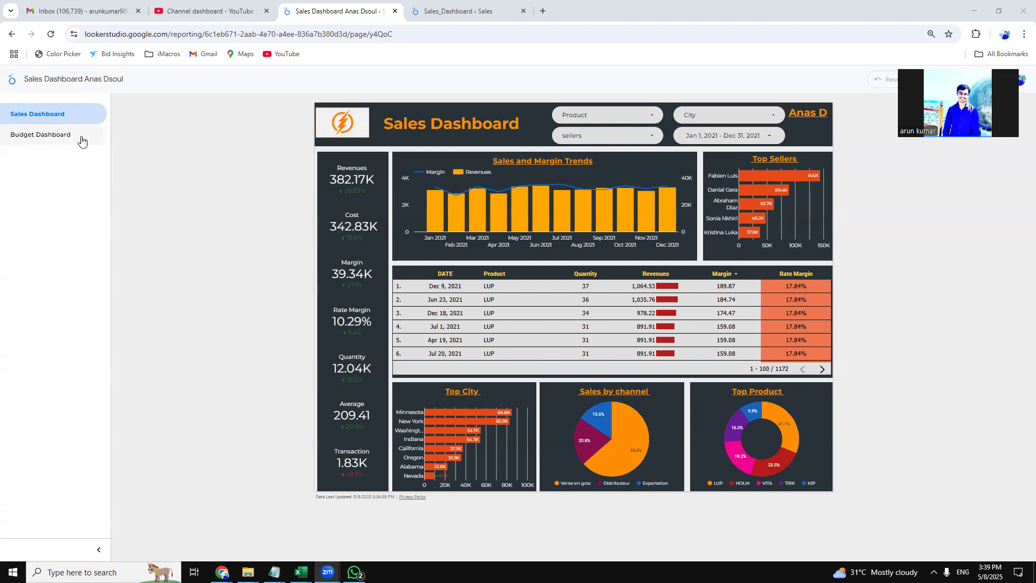
mouse_move(201, 289)
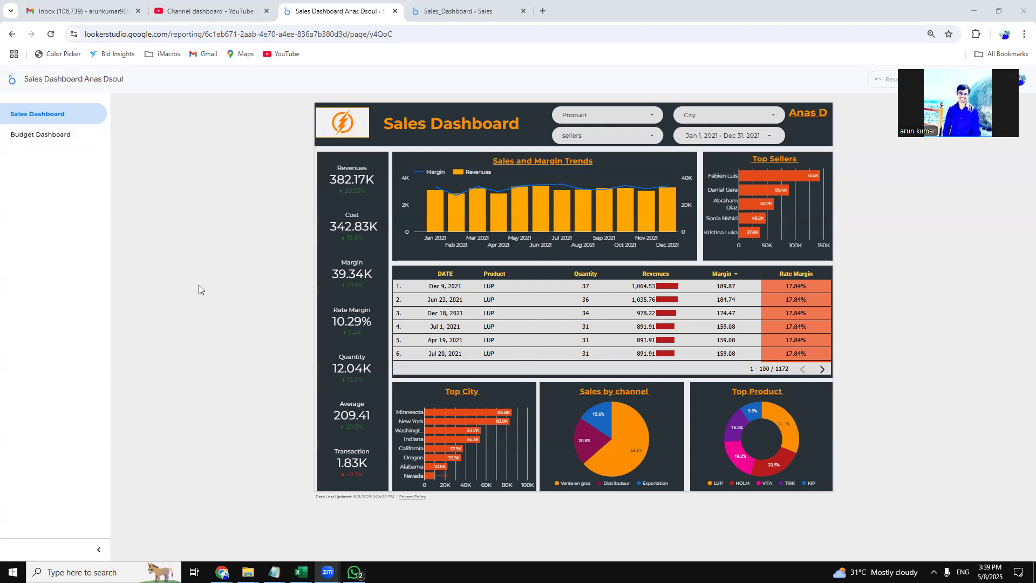
mouse_move(523, 469)
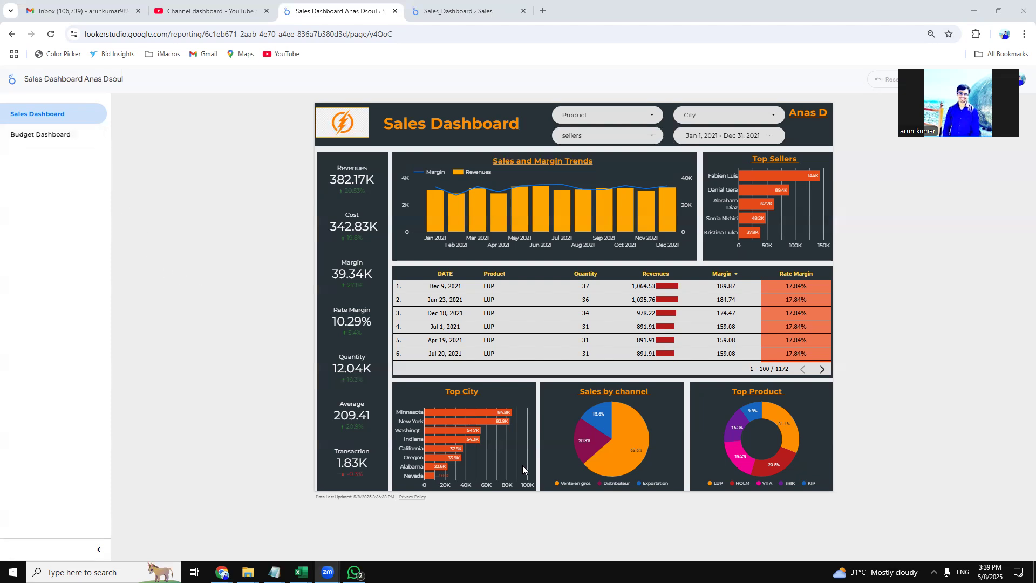
mouse_move(361, 151)
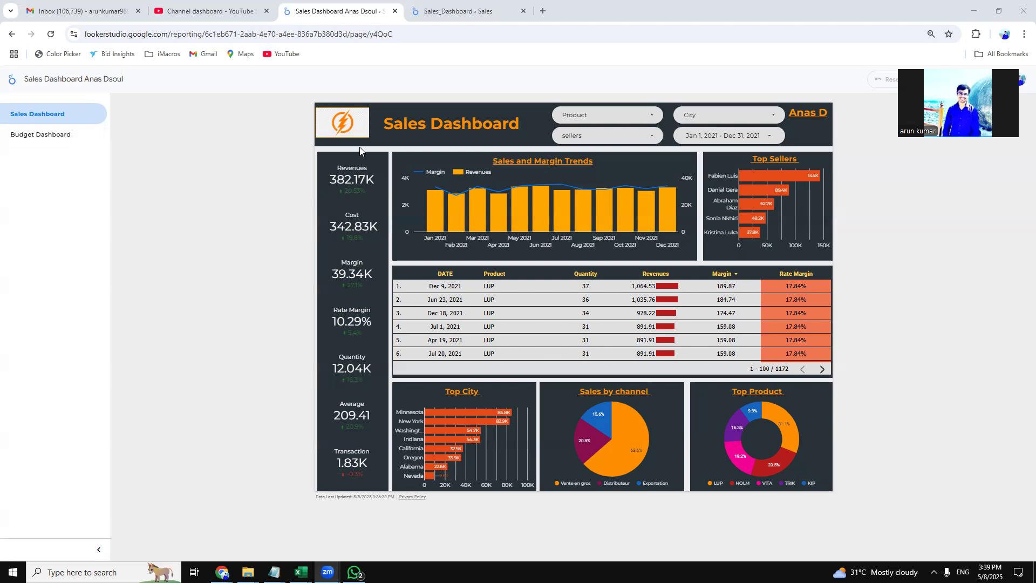
mouse_move(361, 199)
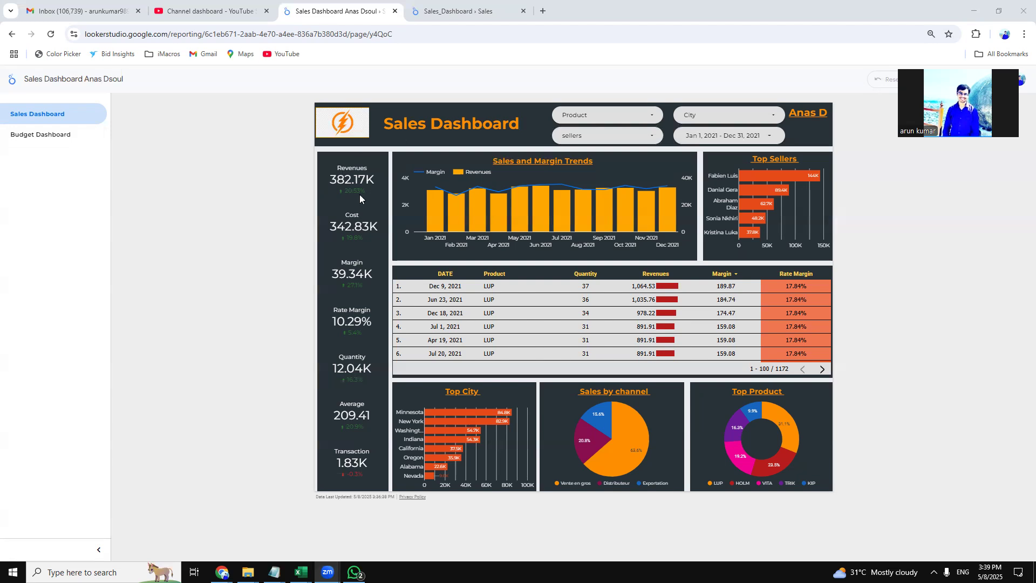
mouse_move(324, 179)
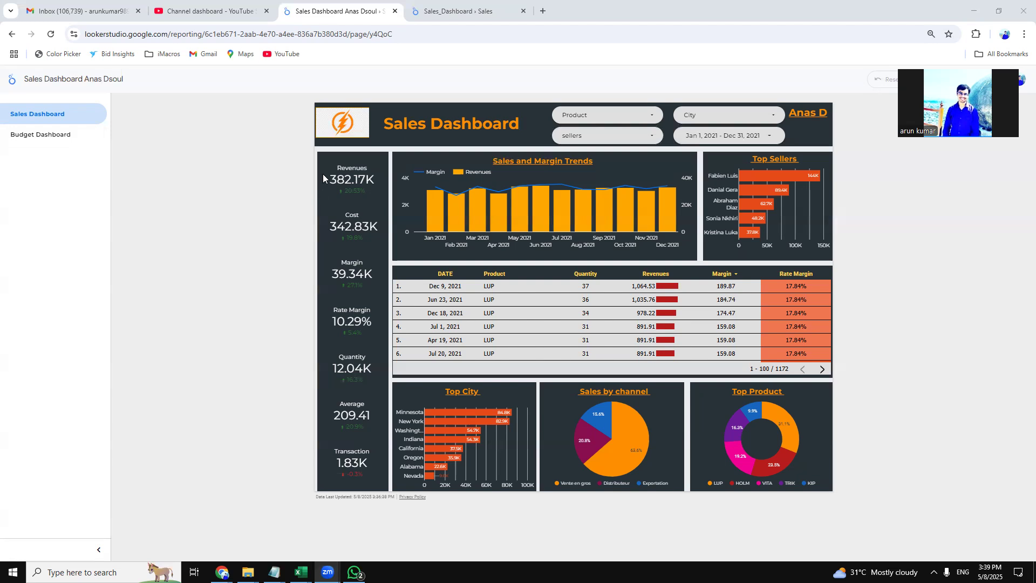
mouse_move(375, 200)
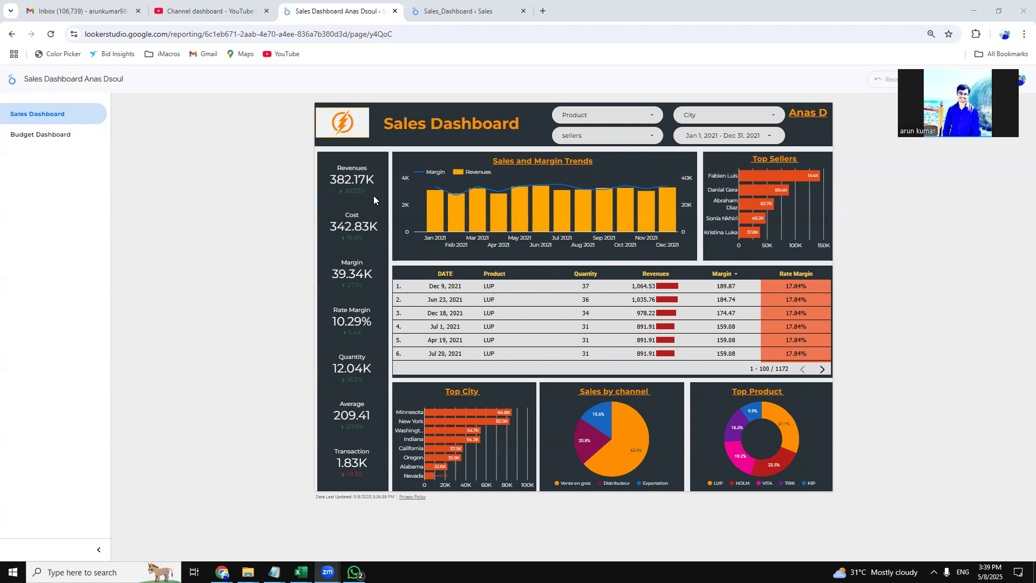
mouse_move(352, 375)
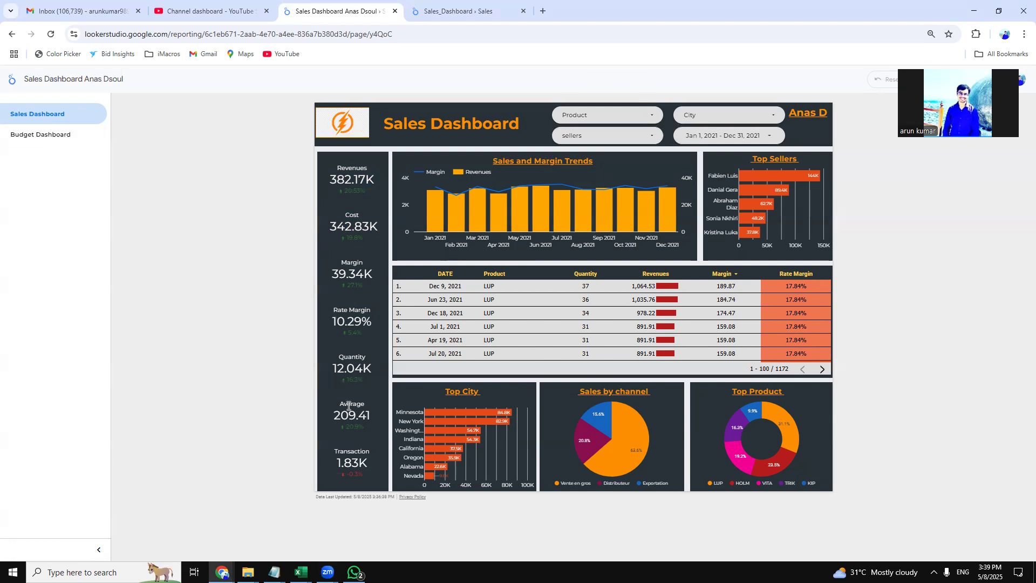
mouse_move(376, 447)
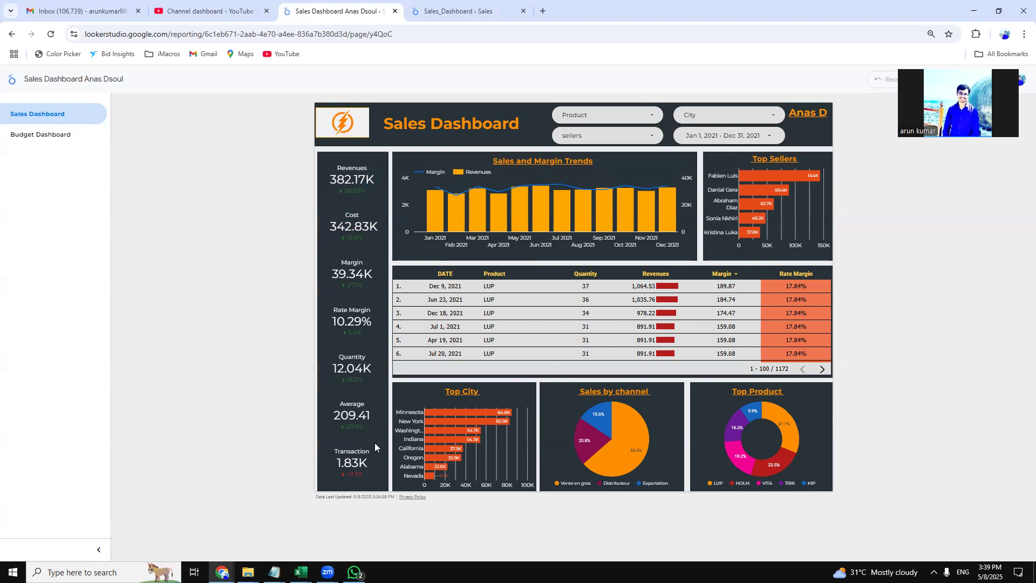
mouse_move(457, 211)
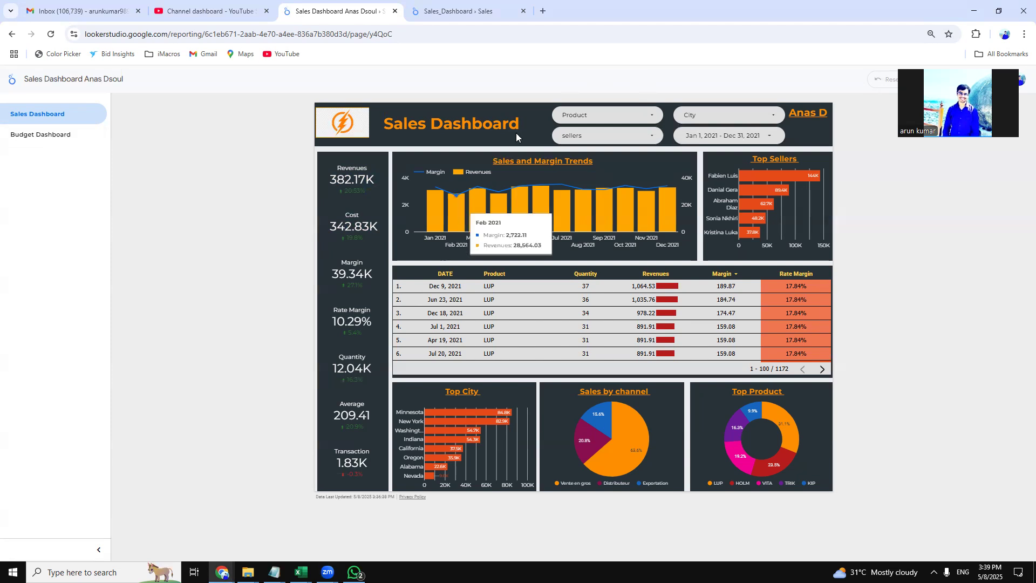
mouse_move(511, 117)
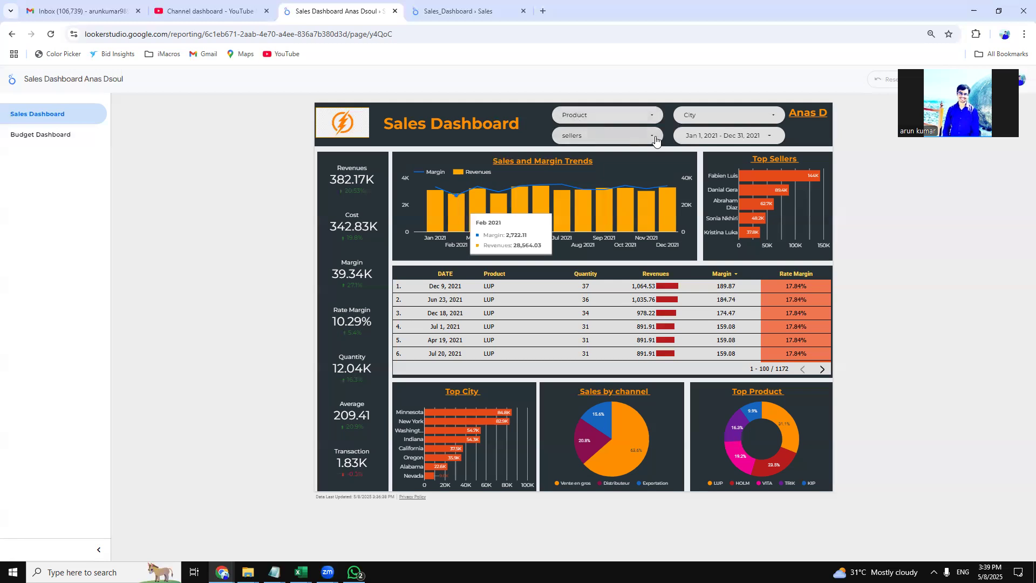
mouse_move(637, 117)
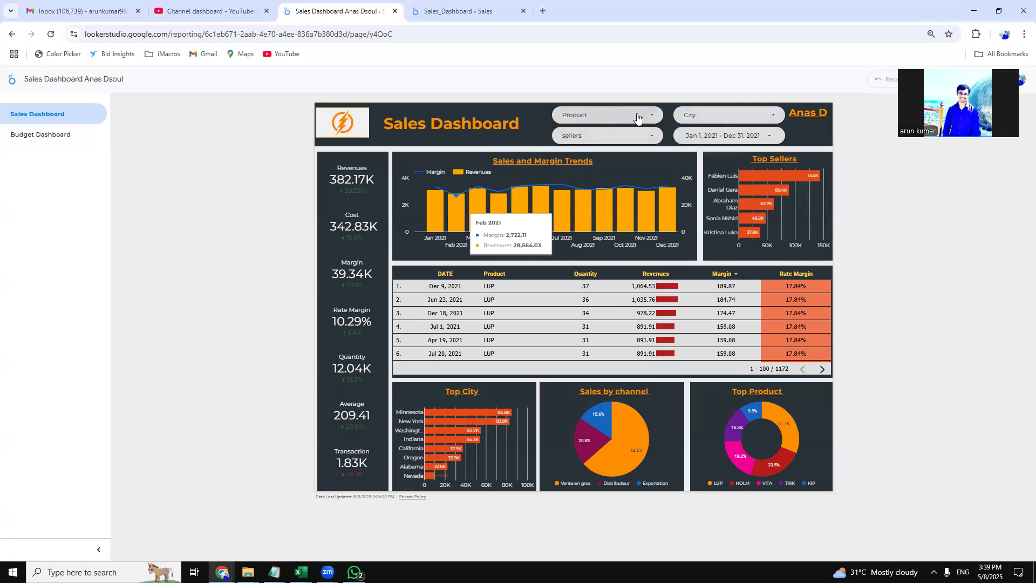
Browse the Product, City and seller filter lists unchanged, then open the 2021 date calendar.
left_click(607, 115)
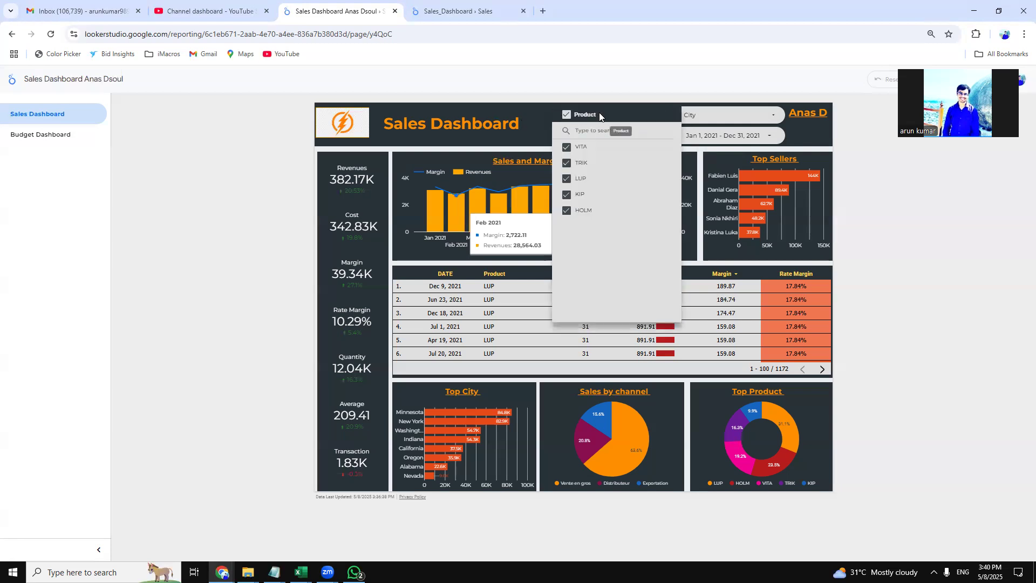
left_click(725, 115)
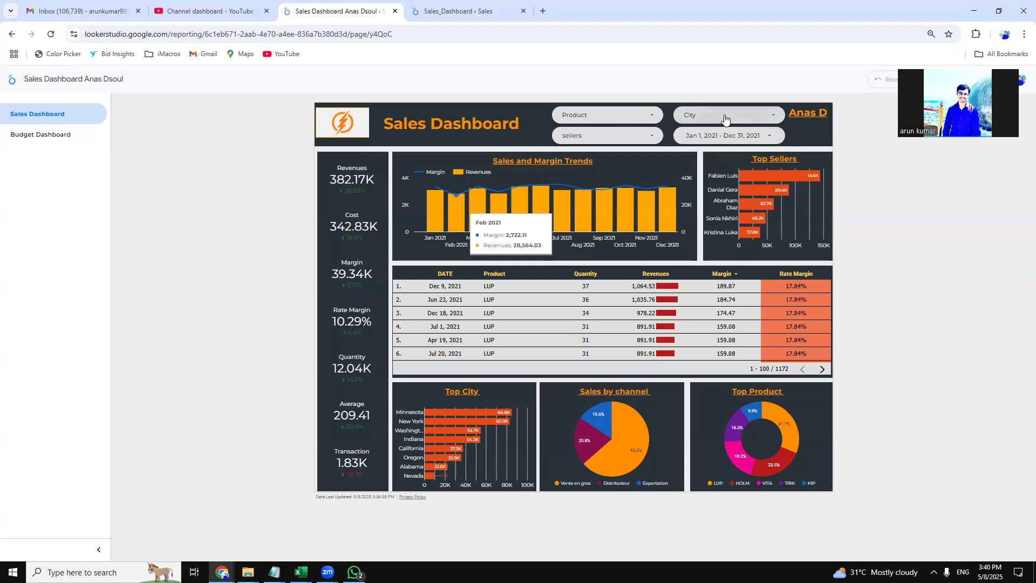
left_click(726, 114)
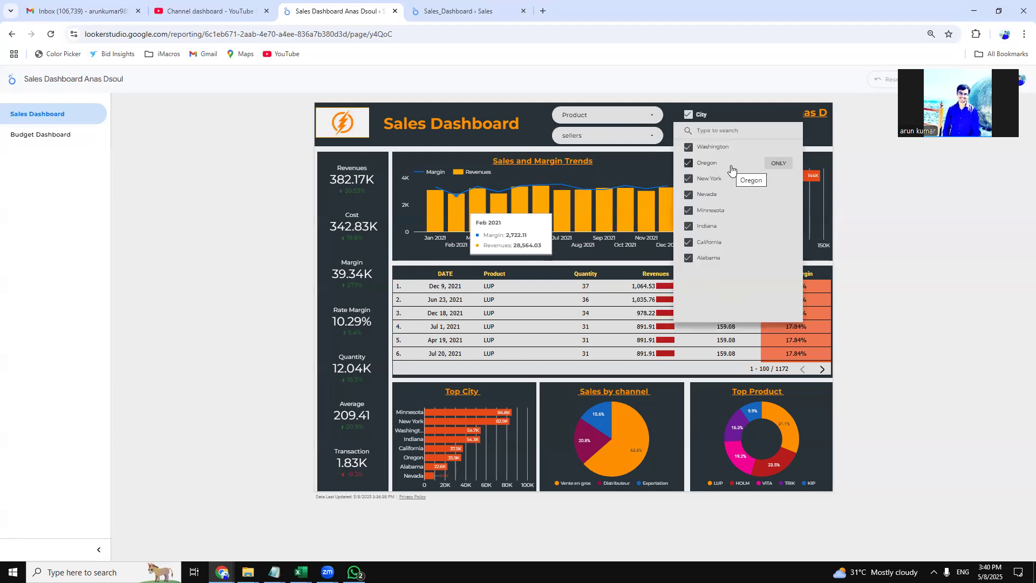
left_click(729, 115)
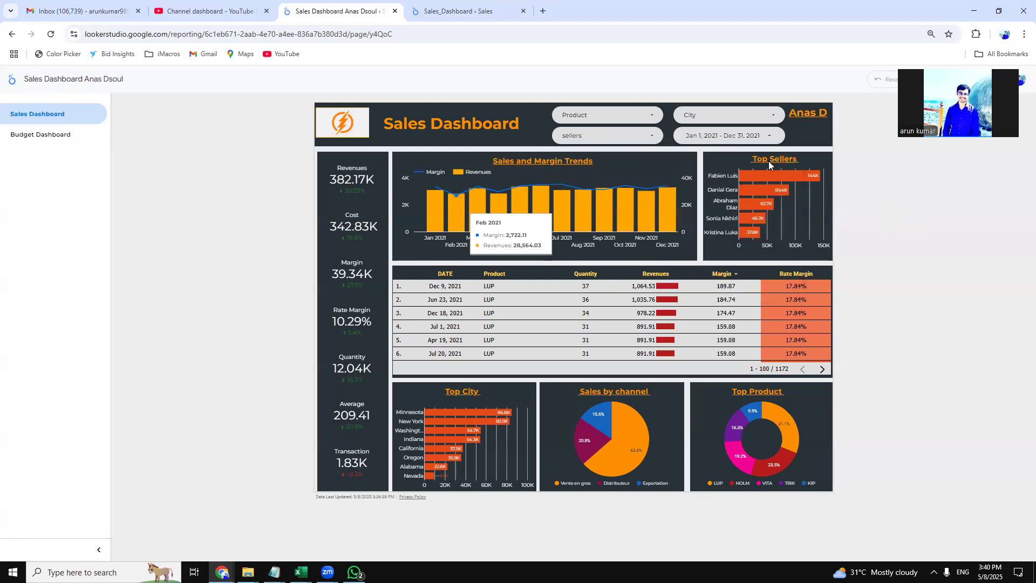
left_click(607, 135)
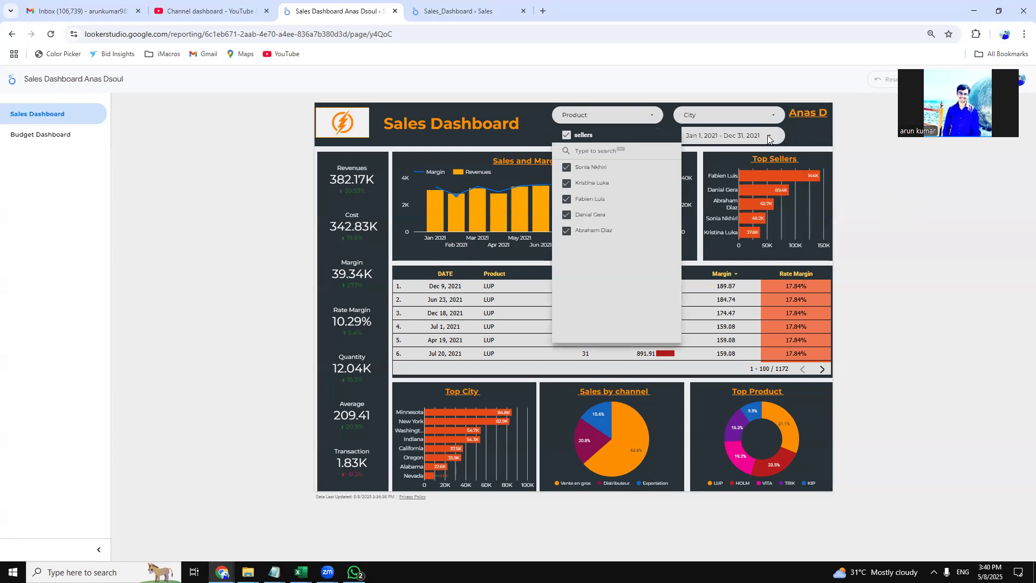
left_click(748, 136)
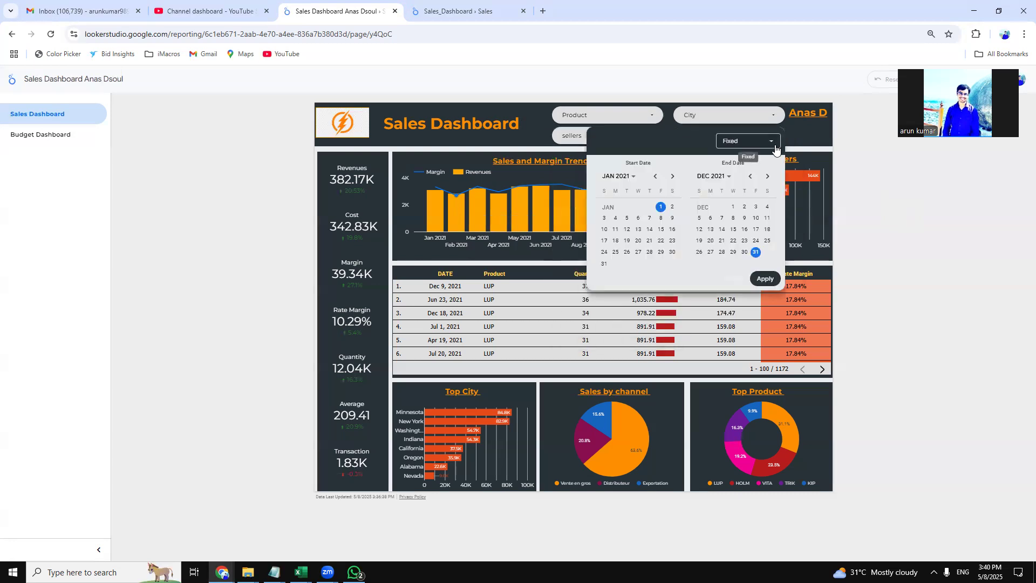
mouse_move(721, 242)
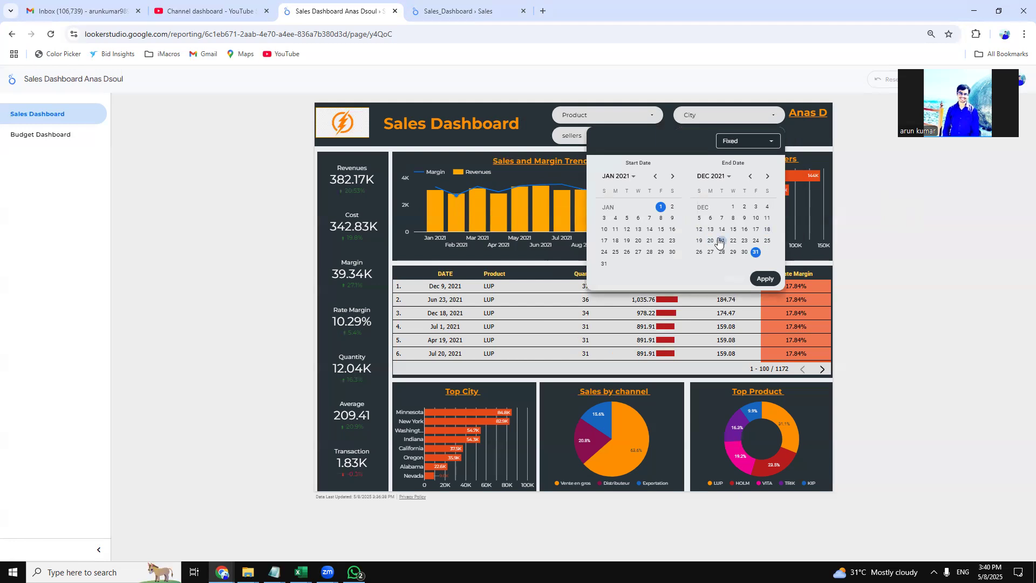
mouse_move(776, 161)
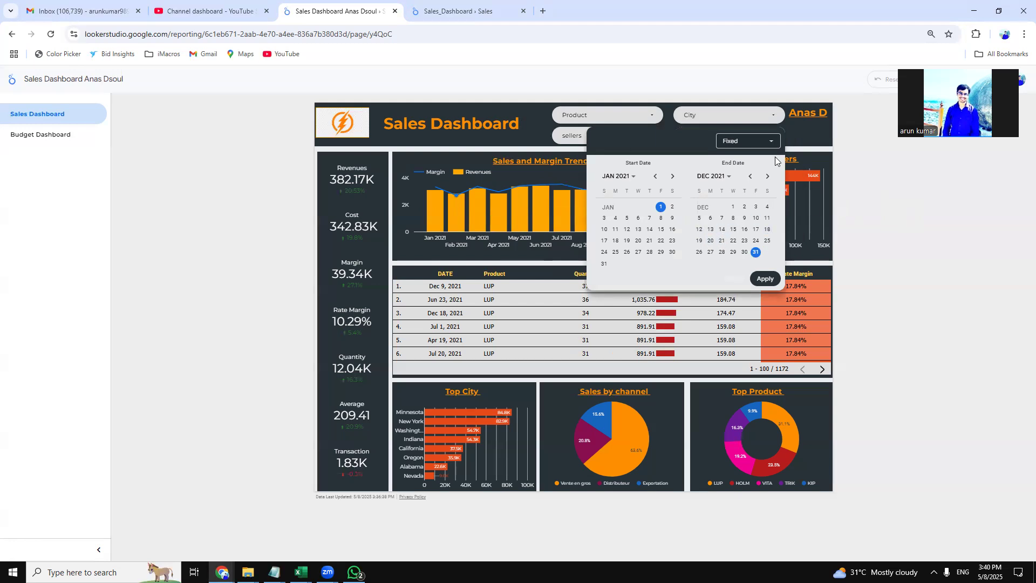
Dismiss the date calendar without applying, keeping Jan 1 – Dec 31, 2021.
left_click(765, 278)
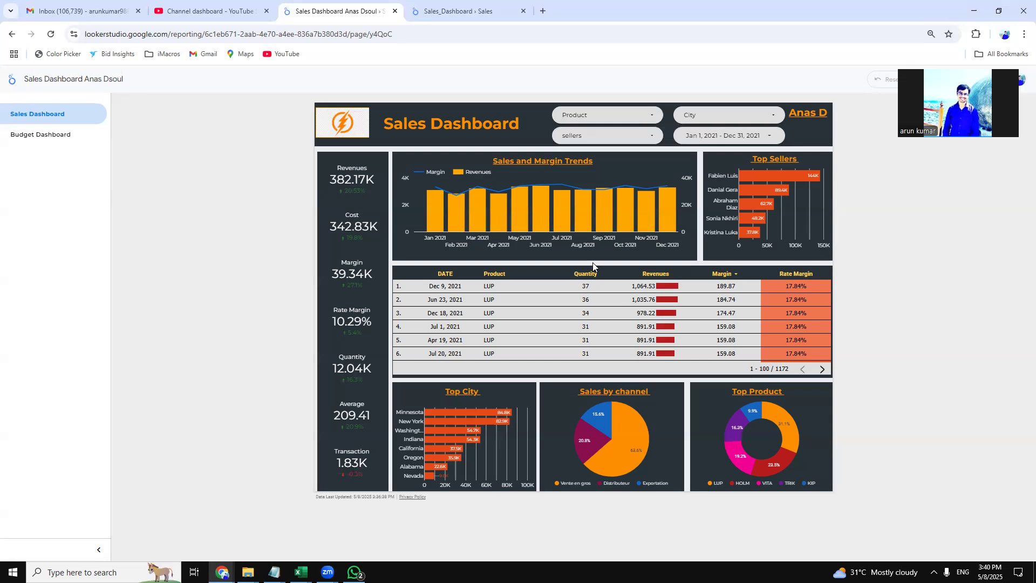
mouse_move(574, 188)
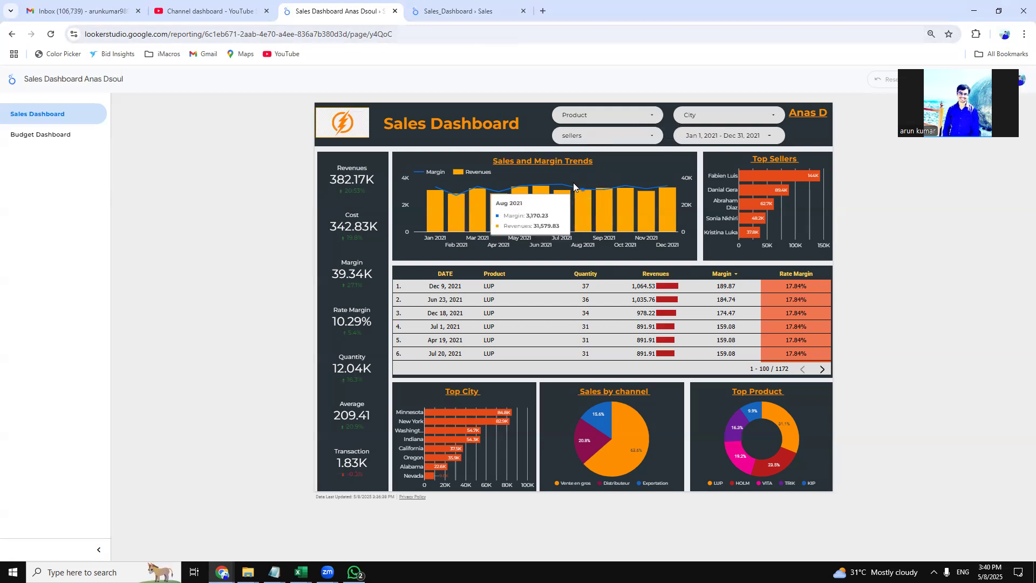
mouse_move(561, 188)
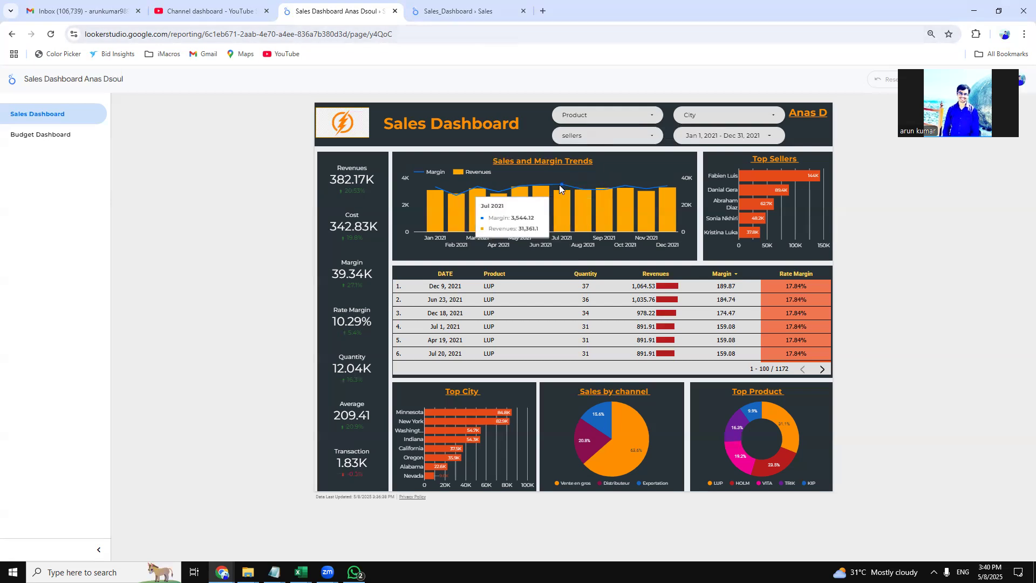
mouse_move(461, 256)
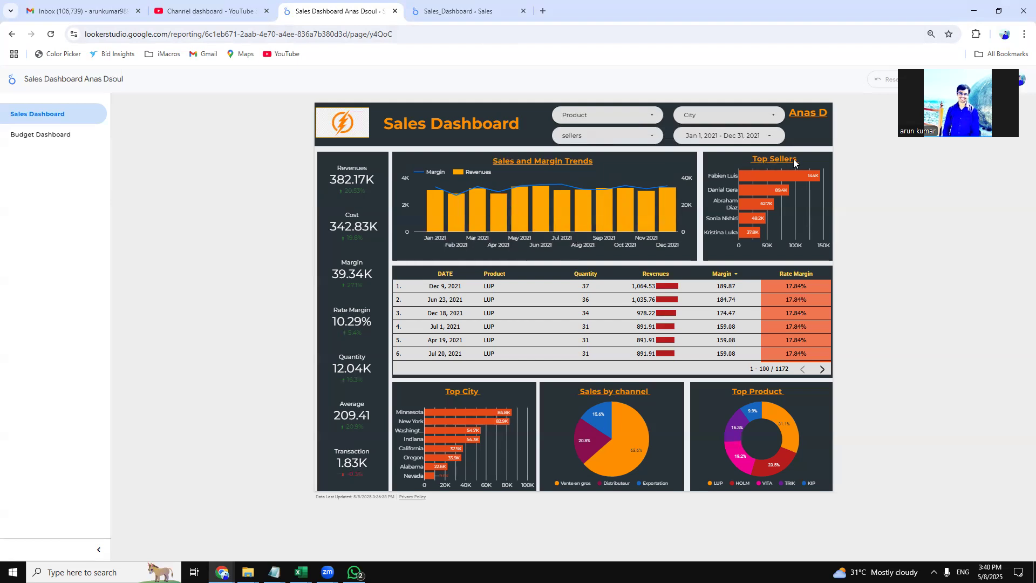
mouse_move(746, 187)
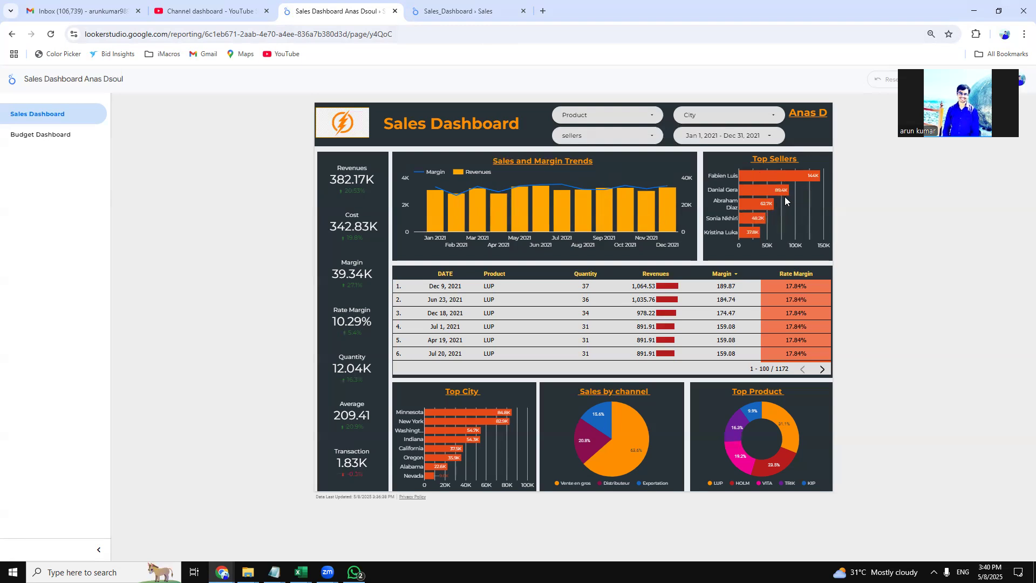
mouse_move(434, 204)
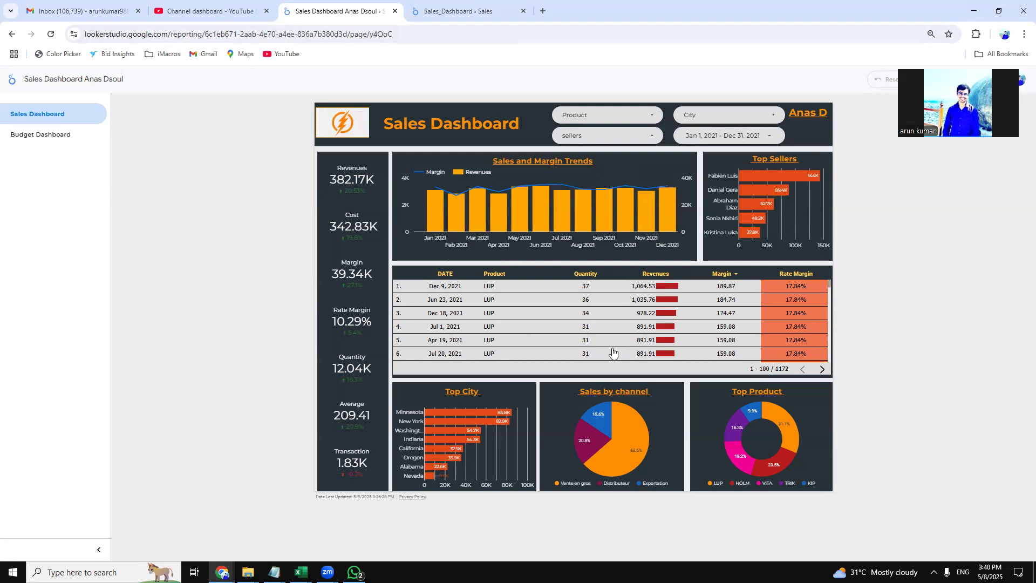
mouse_move(487, 286)
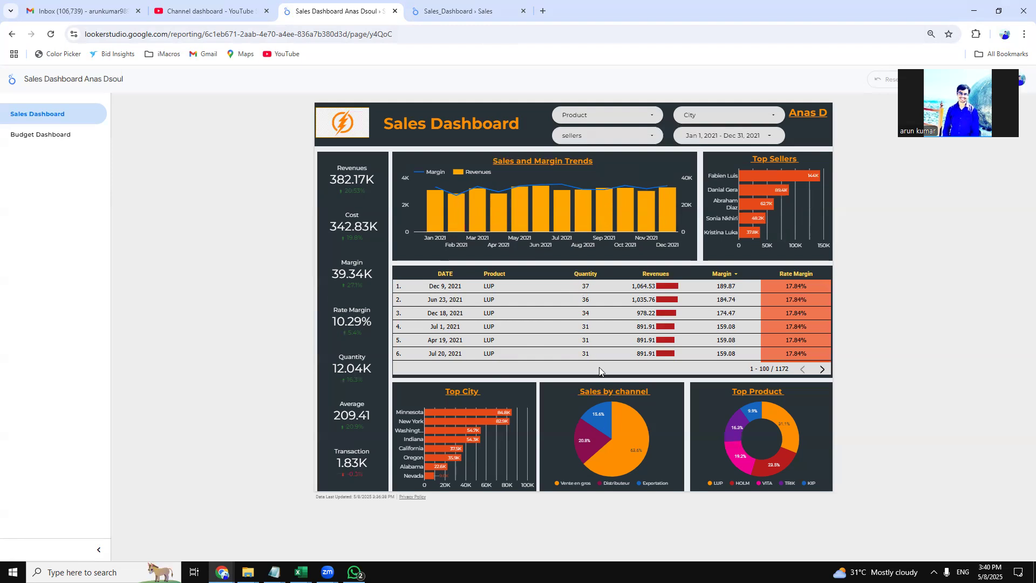
mouse_move(662, 283)
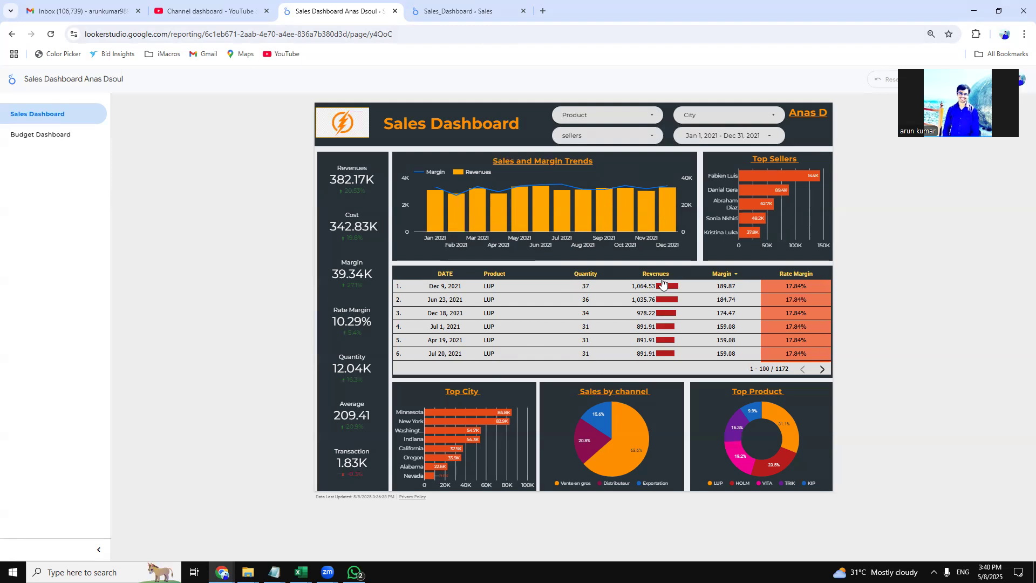
mouse_move(855, 294)
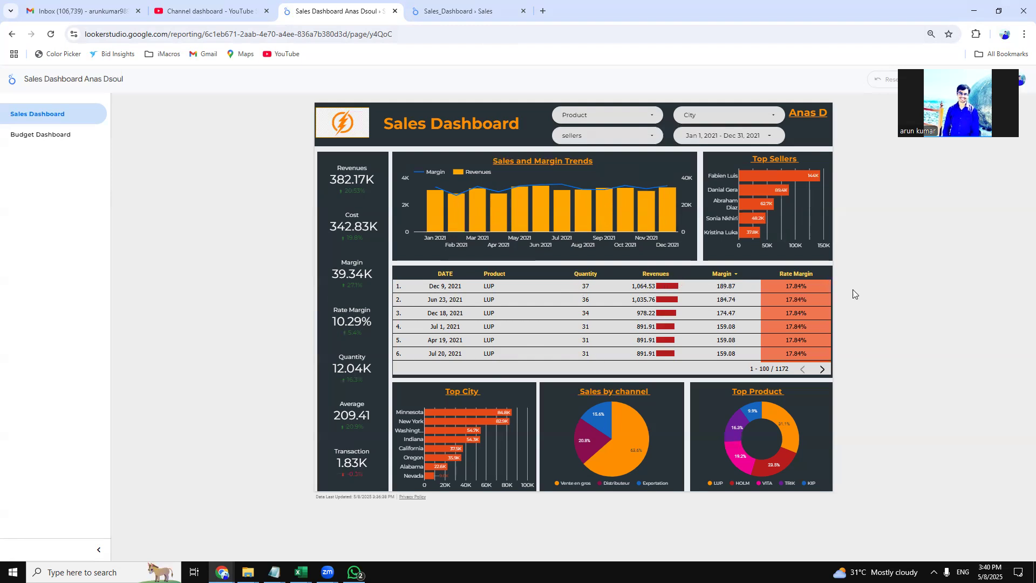
mouse_move(425, 423)
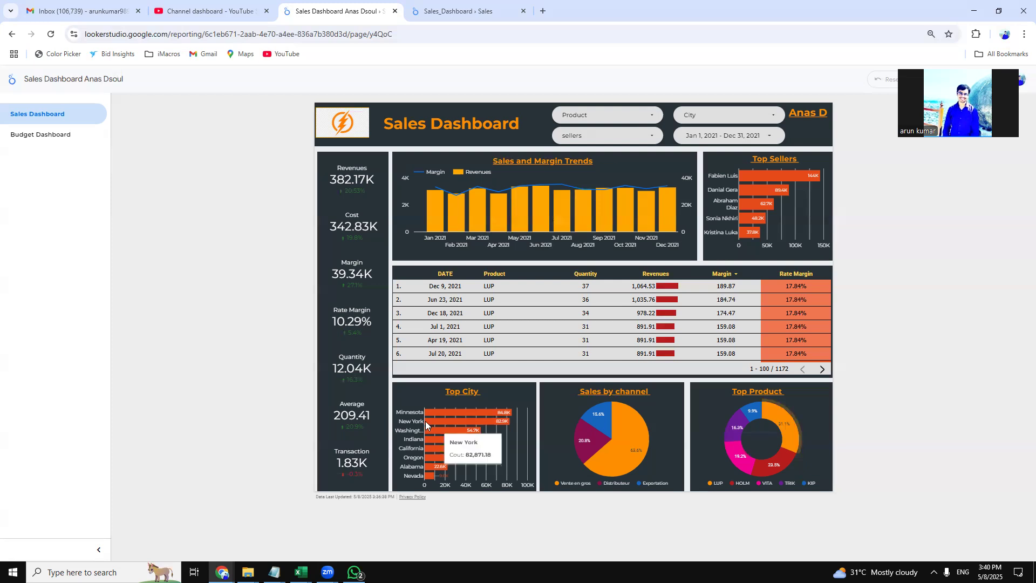
mouse_move(526, 404)
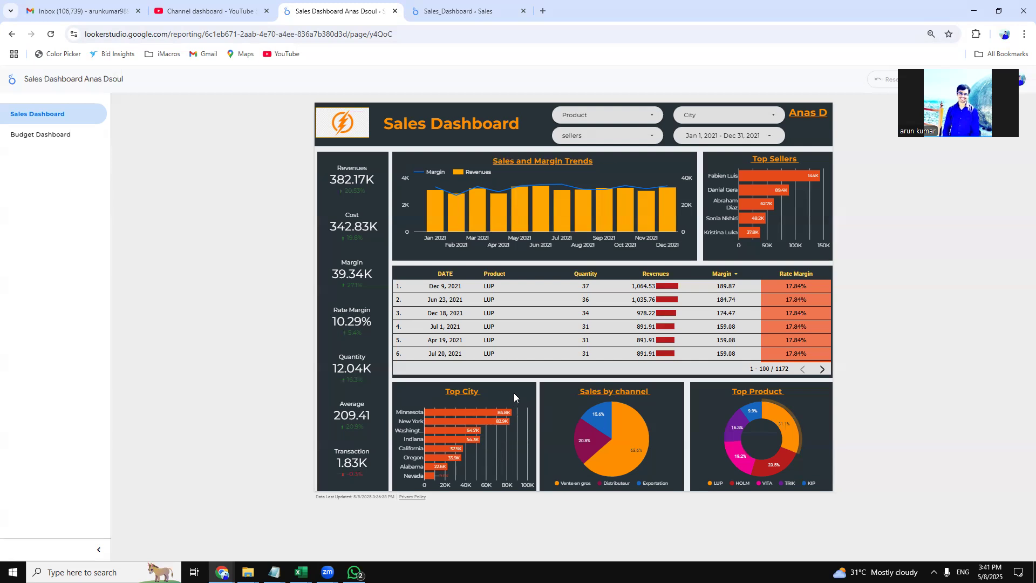
mouse_move(420, 430)
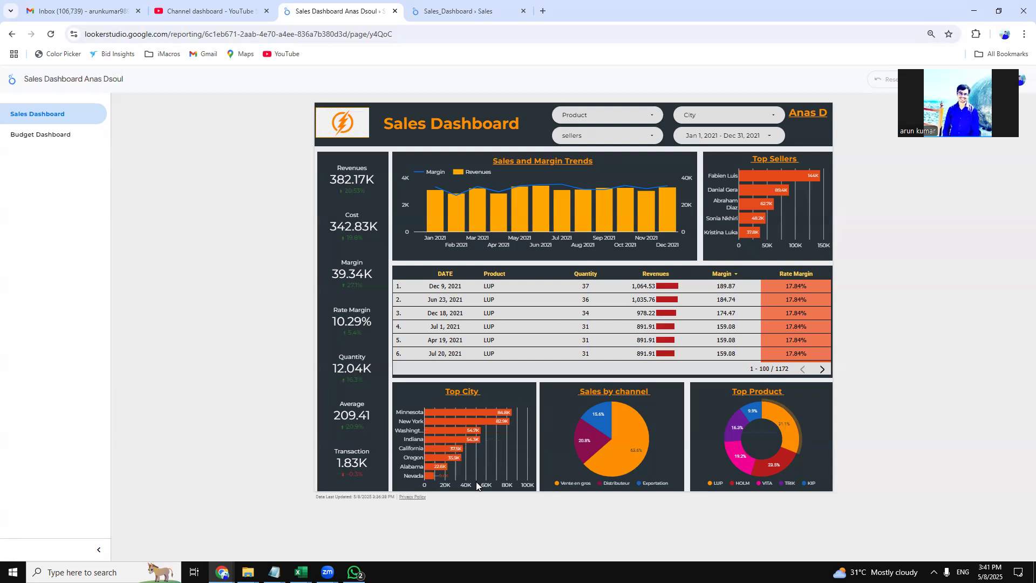
mouse_move(640, 398)
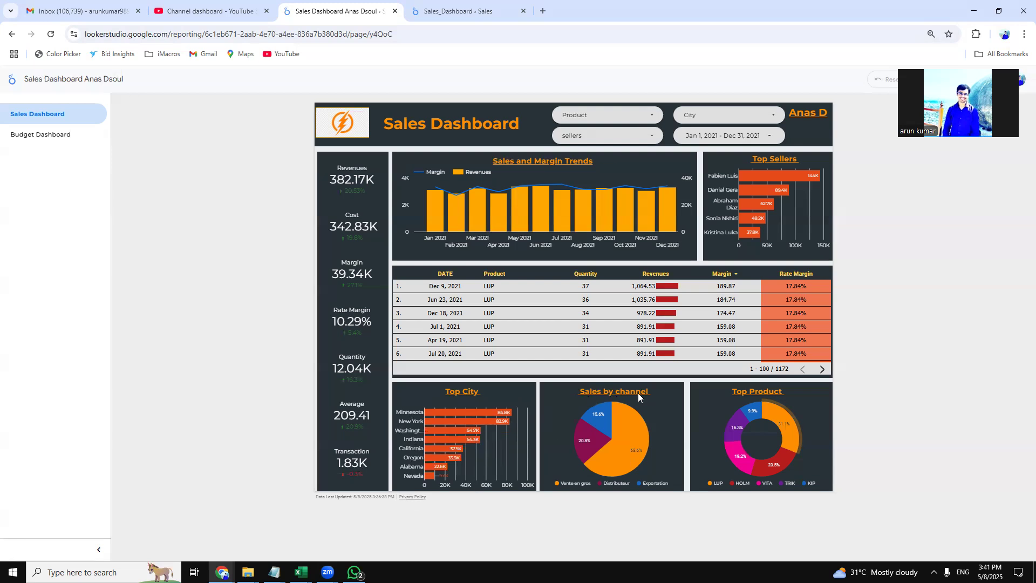
mouse_move(768, 401)
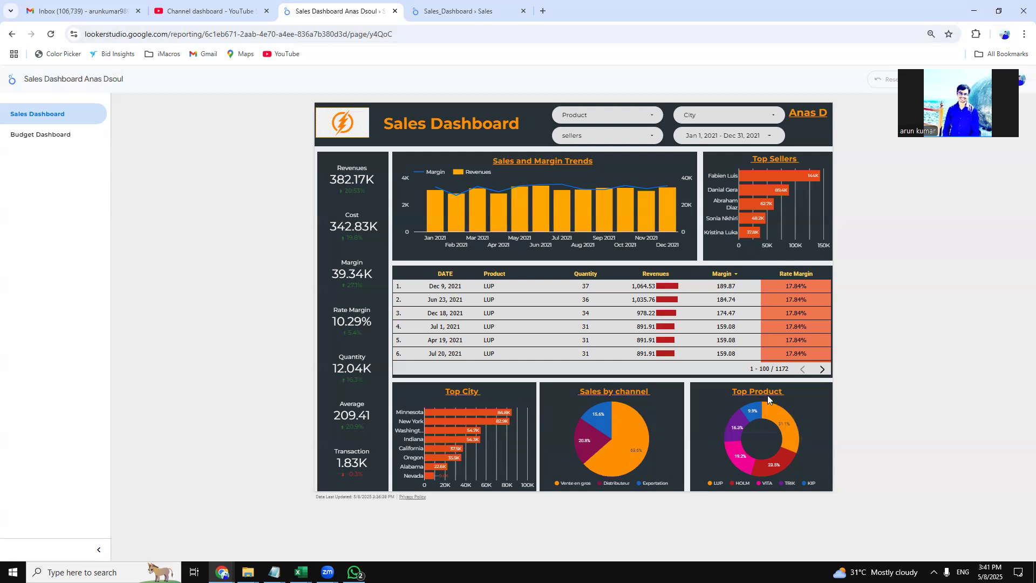
mouse_move(778, 470)
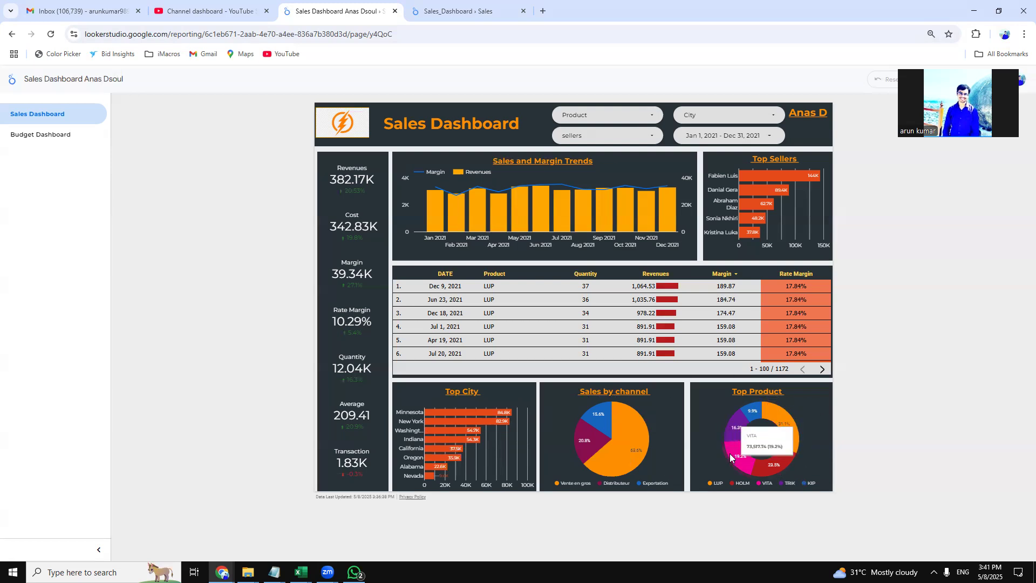
mouse_move(793, 436)
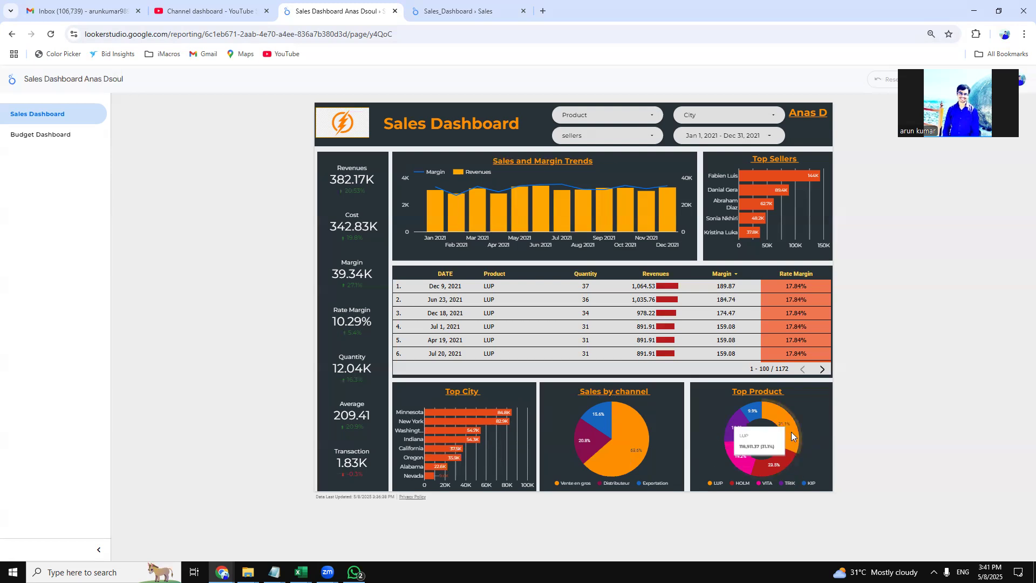
mouse_move(781, 432)
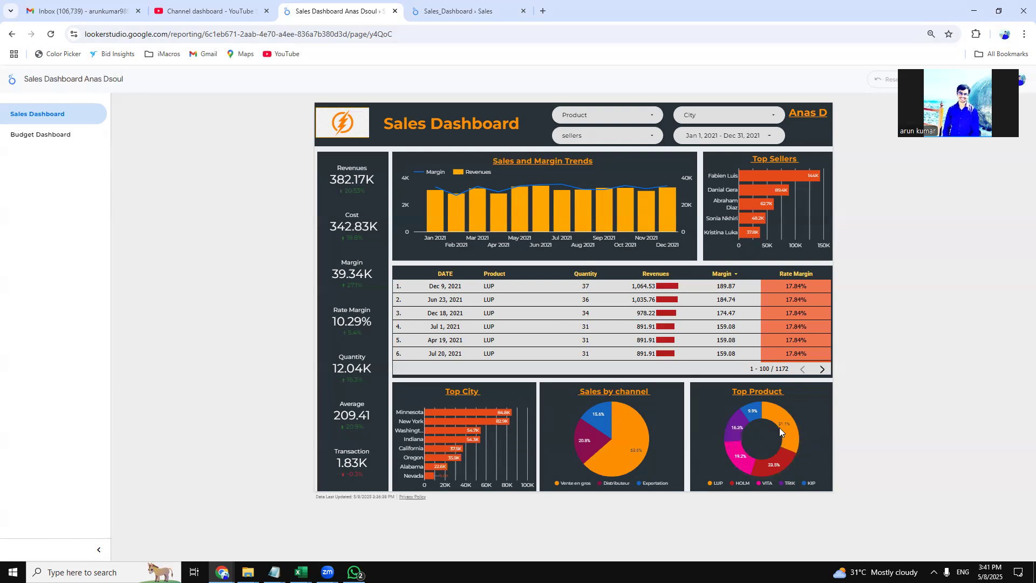
mouse_move(781, 423)
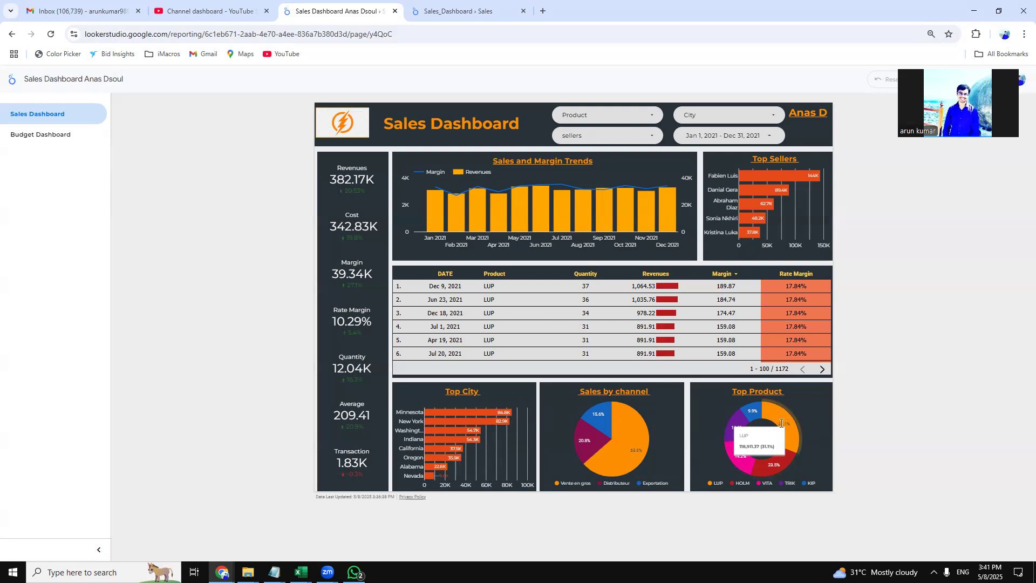
mouse_move(708, 479)
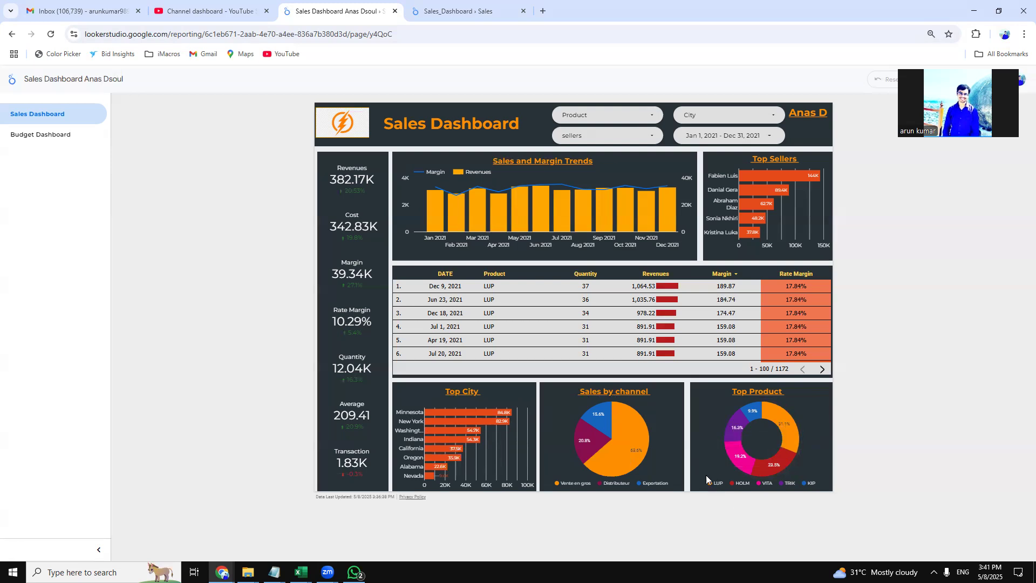
mouse_move(723, 214)
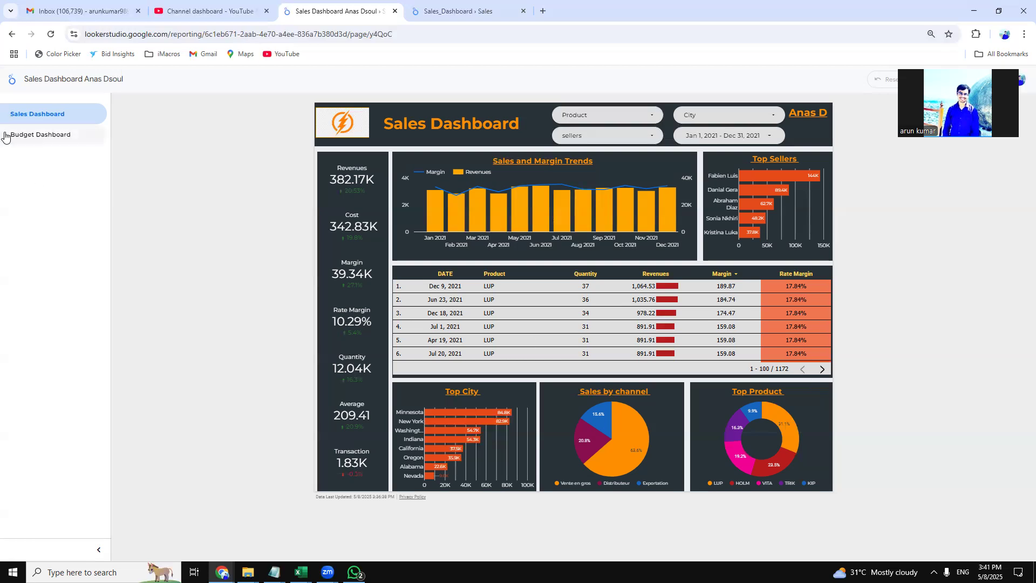
Switch to the Budget Dashboard page with its KPIs, monthly chart and product analysis.
left_click(41, 134)
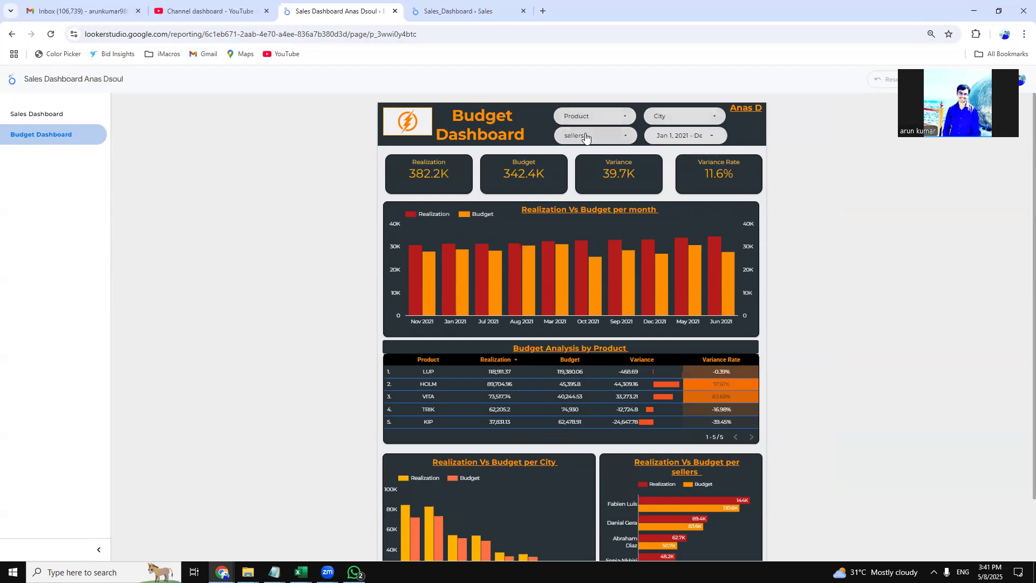
left_click(594, 115)
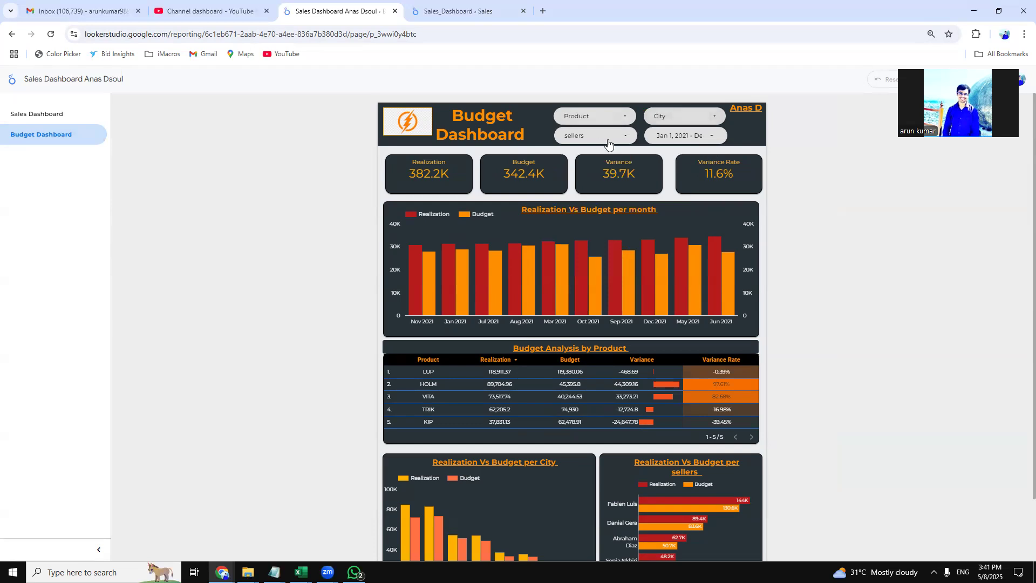
mouse_move(410, 164)
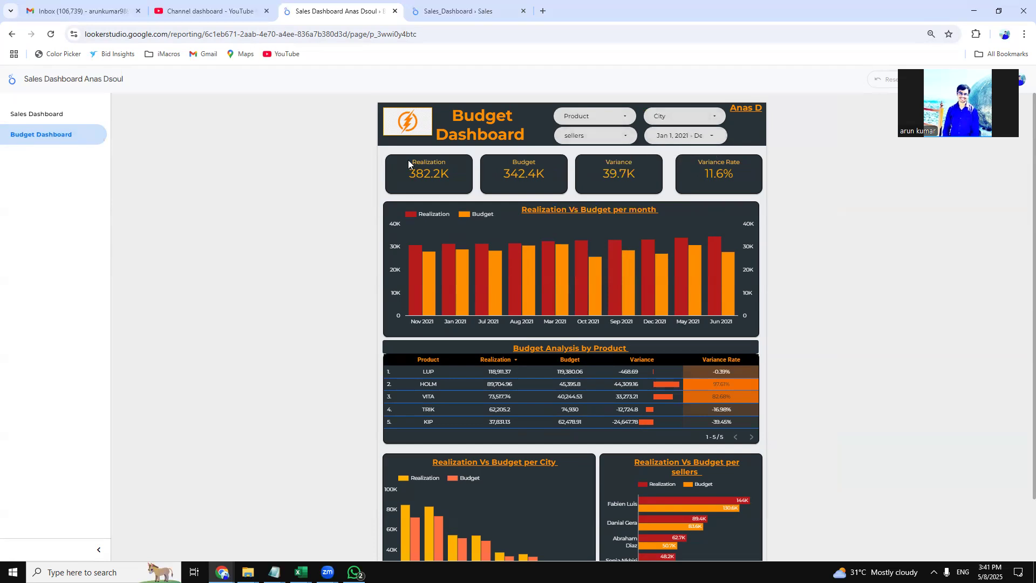
mouse_move(456, 171)
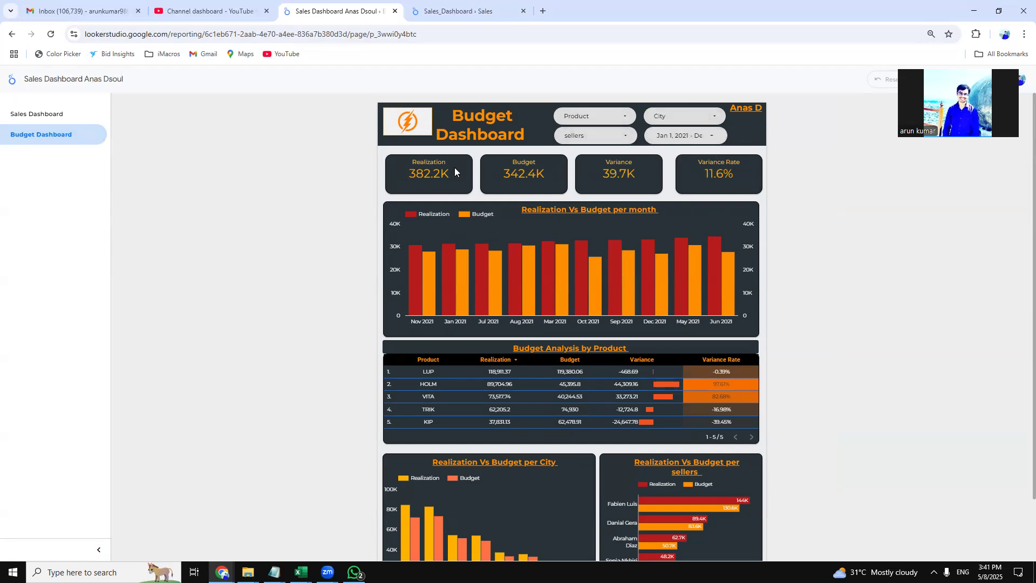
mouse_move(538, 208)
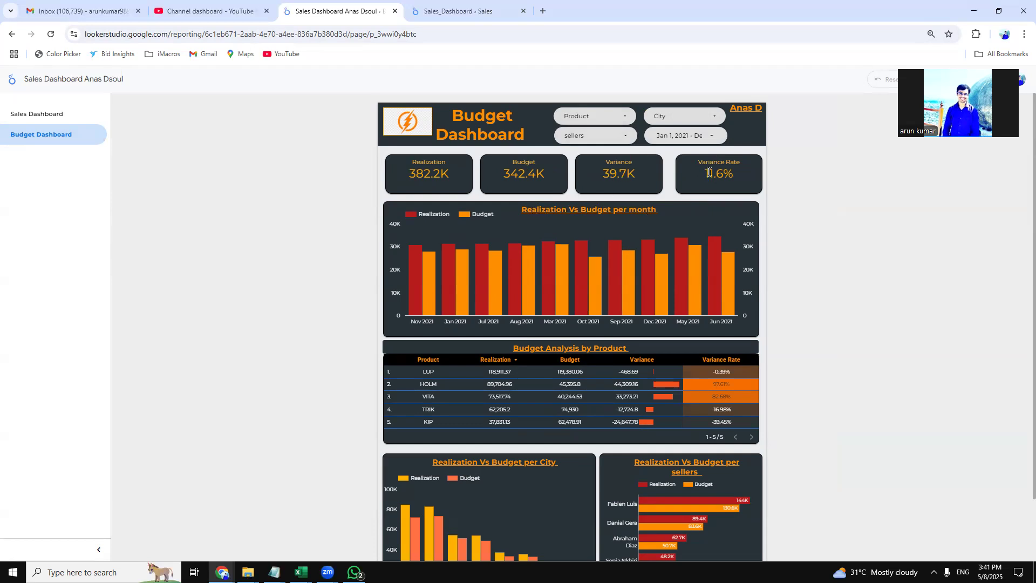
mouse_move(752, 182)
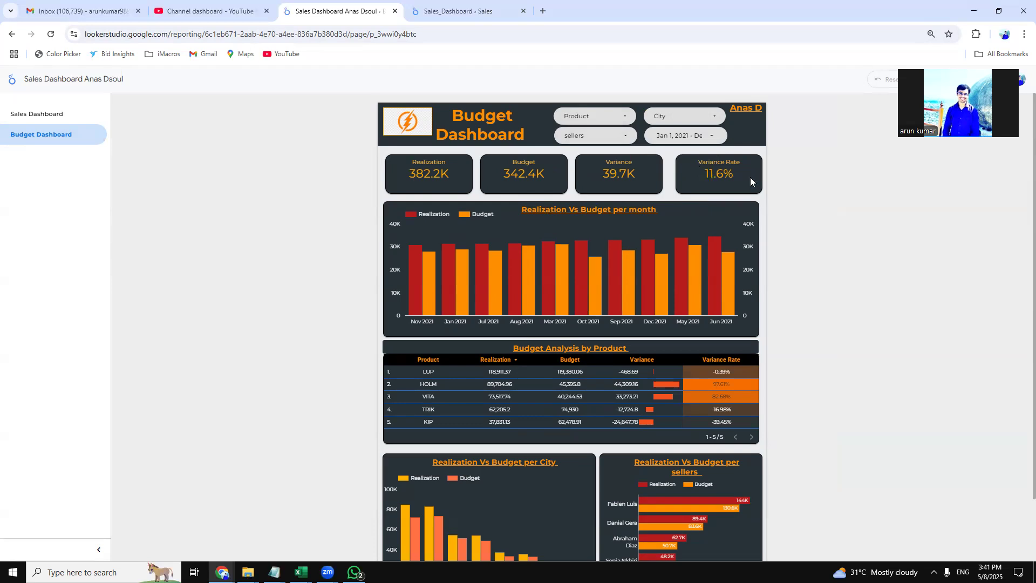
mouse_move(665, 216)
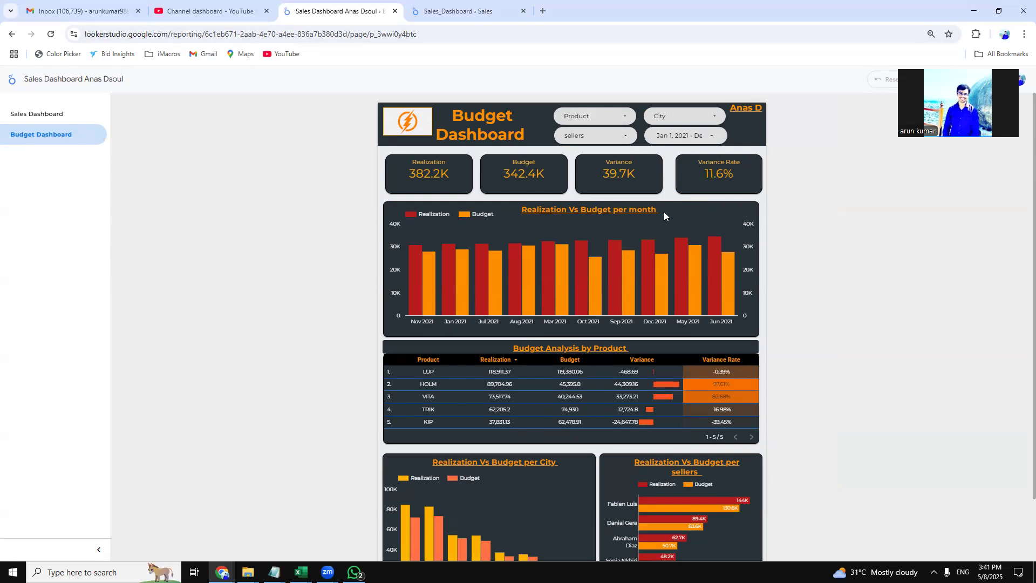
Set the City filter to Washington only, showing budget 51.8K and variance rate 5.5%.
left_click(684, 116)
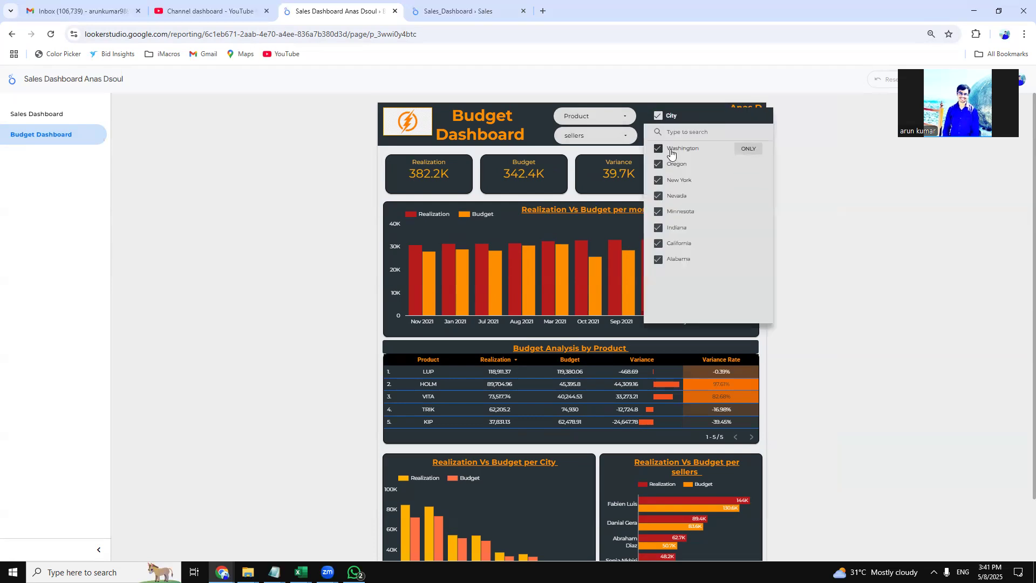
left_click(749, 148)
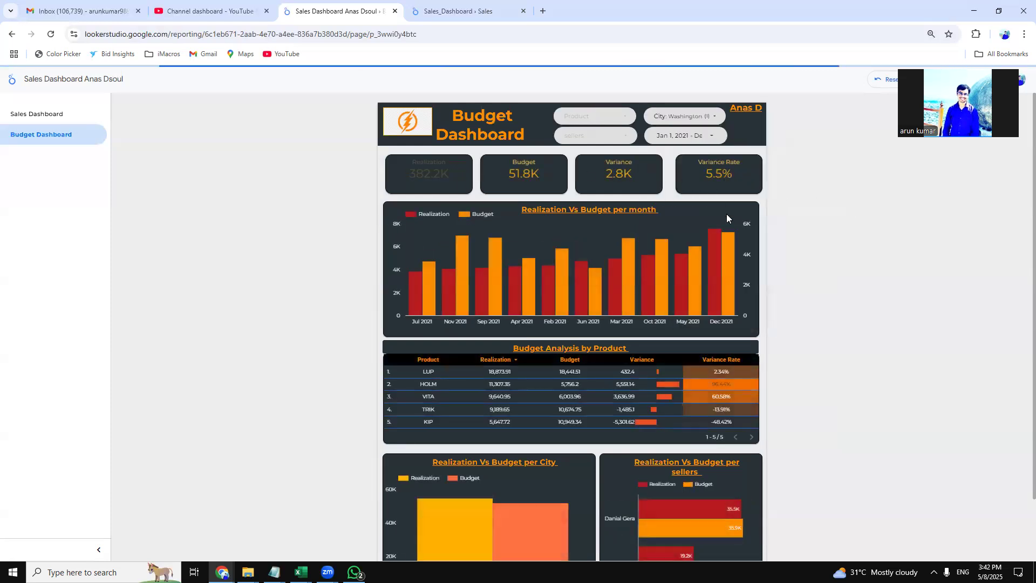
scroll("down", 3)
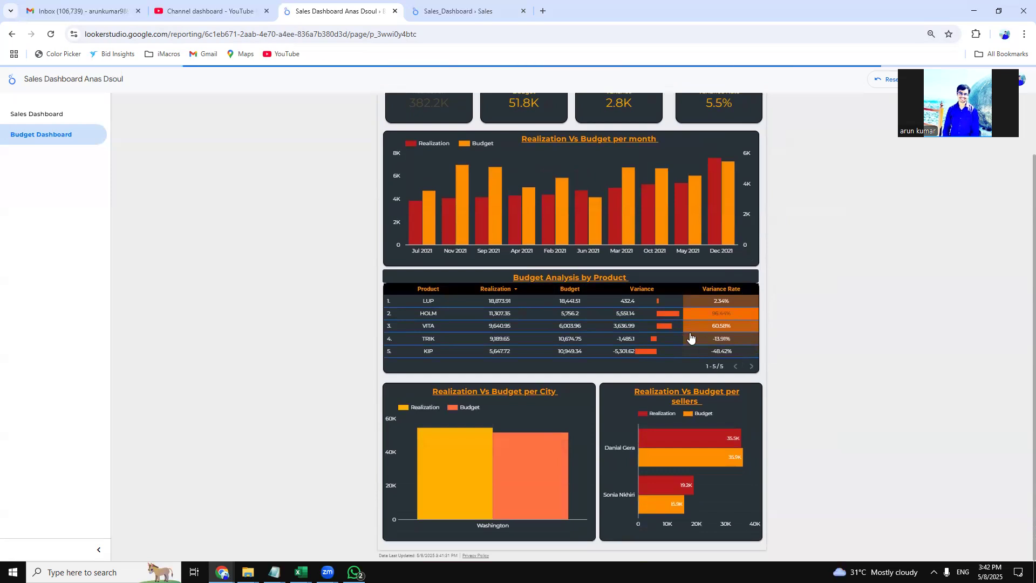
mouse_move(263, 220)
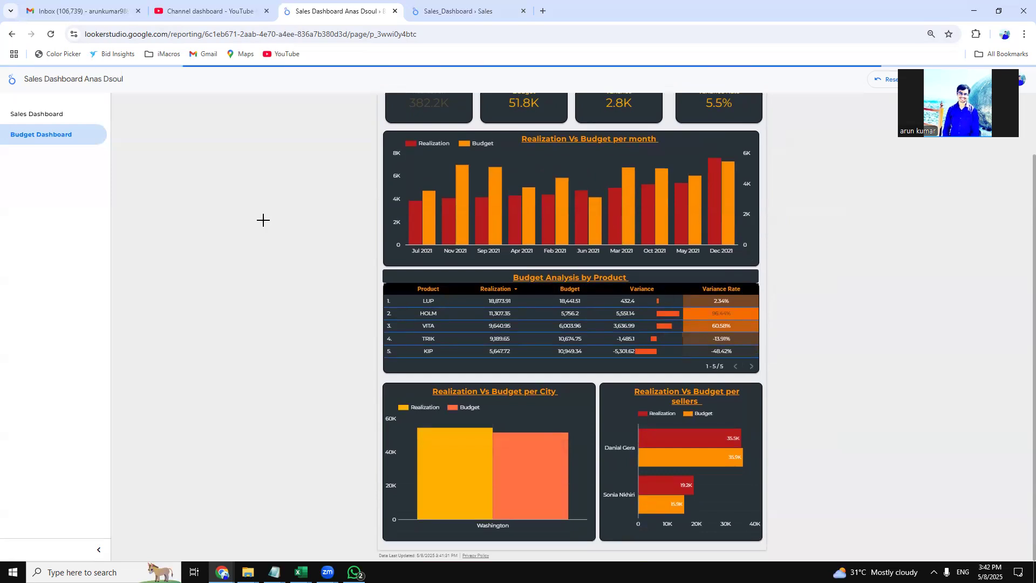
scroll("up", 3)
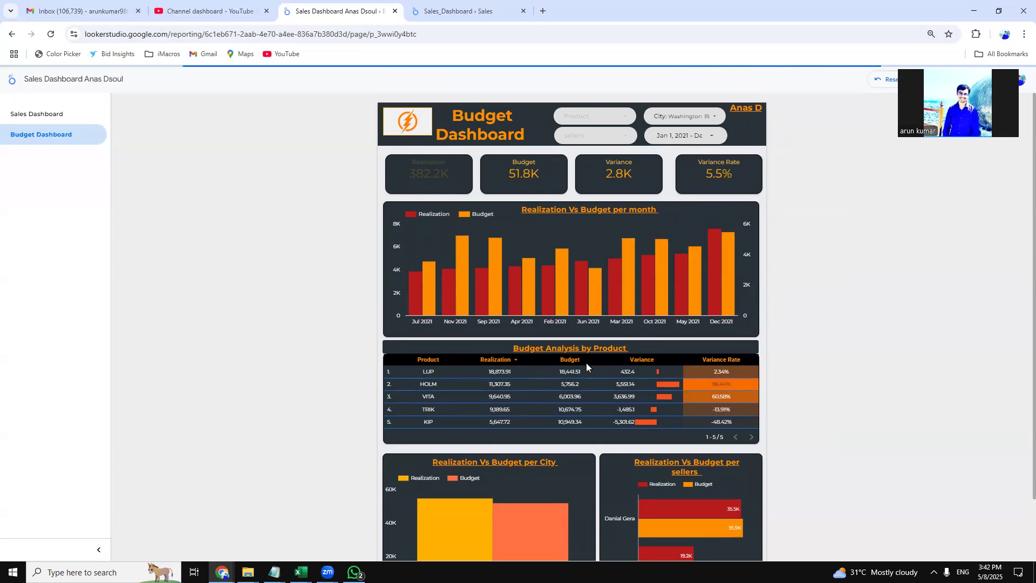
mouse_move(632, 364)
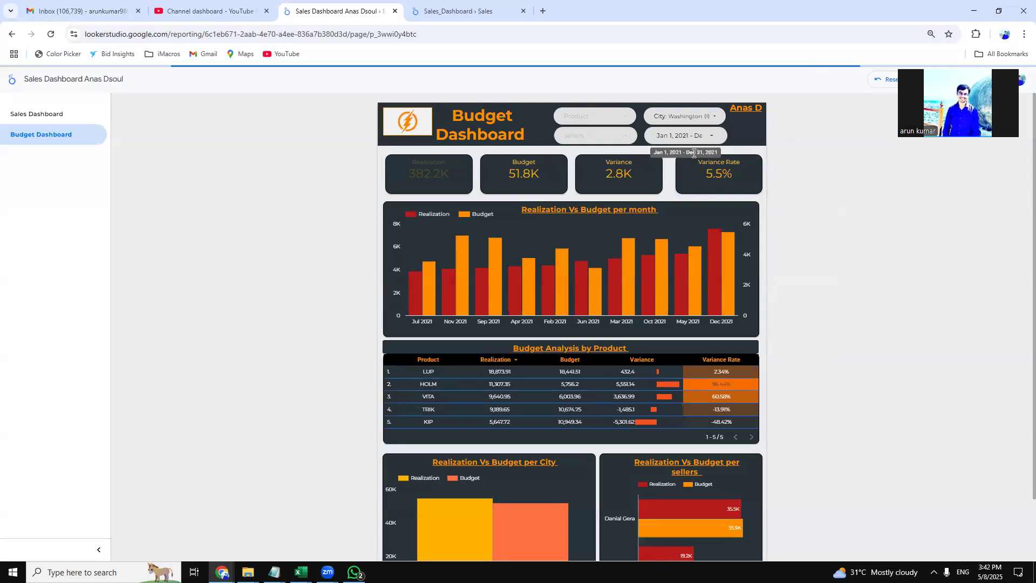
Go back to the Sales Dashboard showing revenues 382.17K, cost 342.83K and margin 39.34K.
left_click(41, 134)
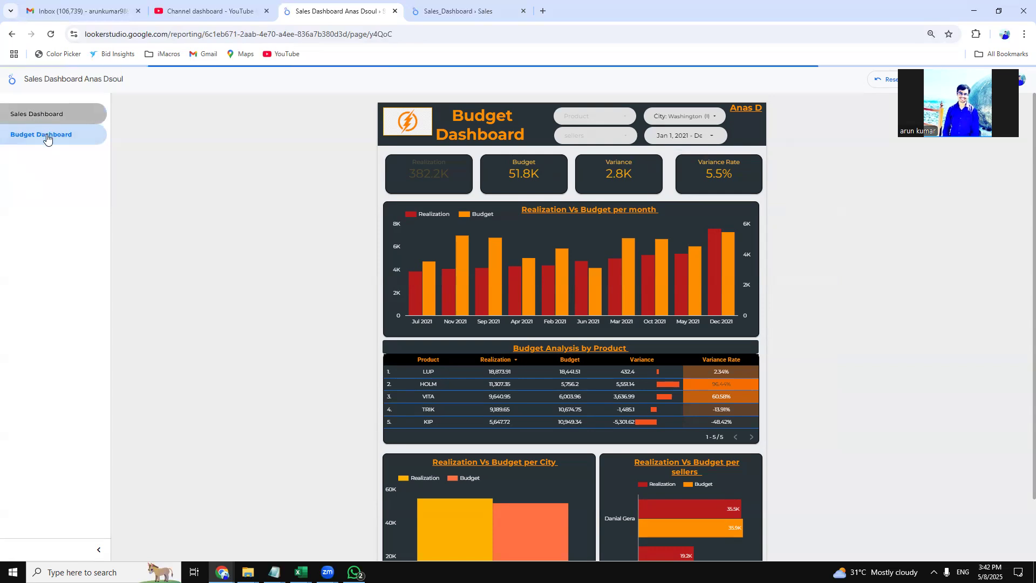
left_click(36, 114)
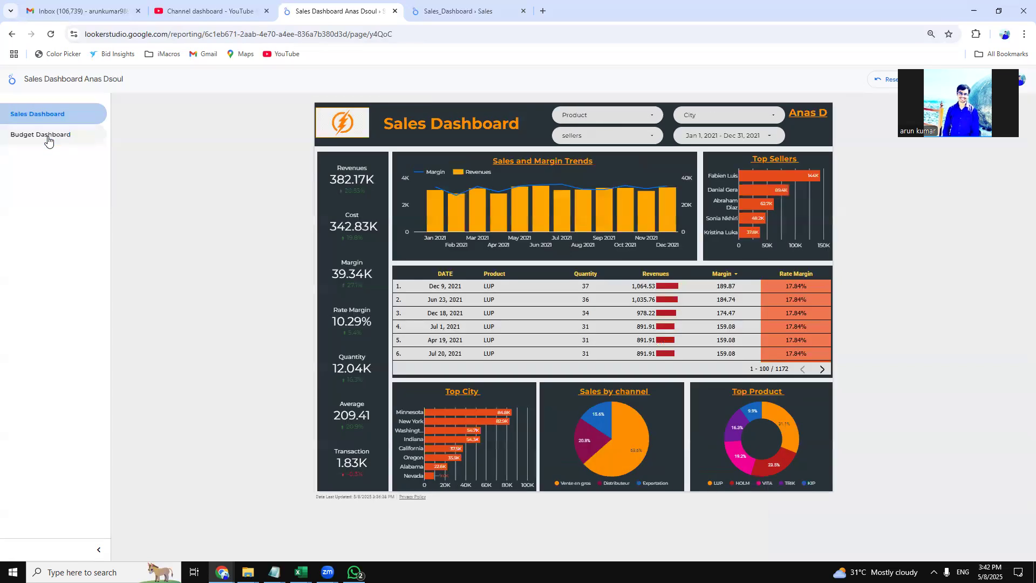